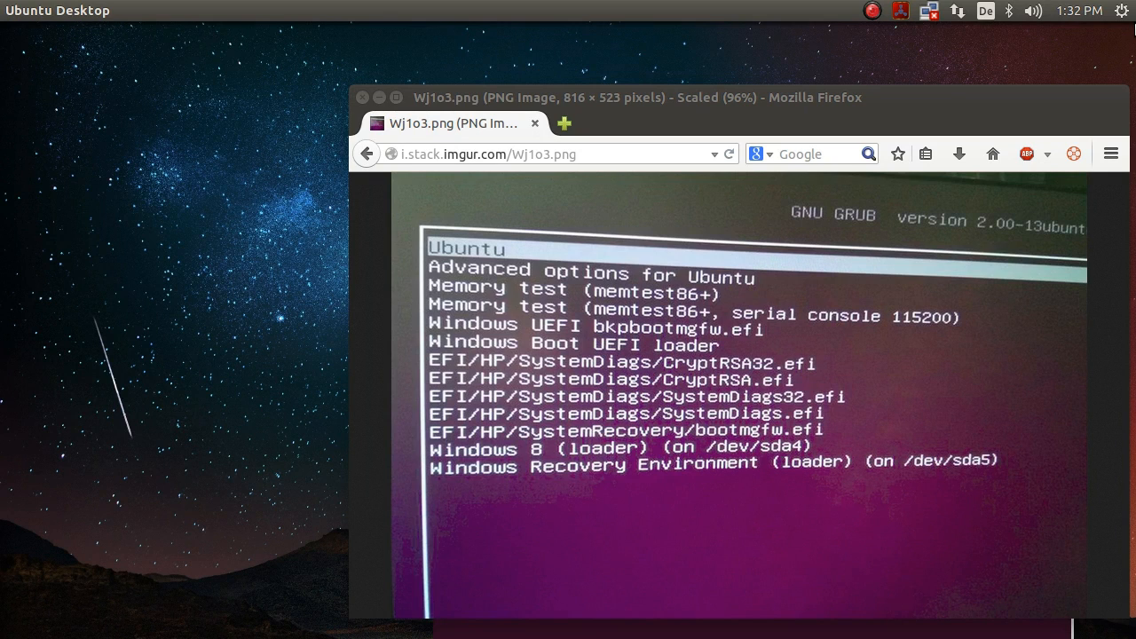
pyautogui.moveTo(1086, 245)
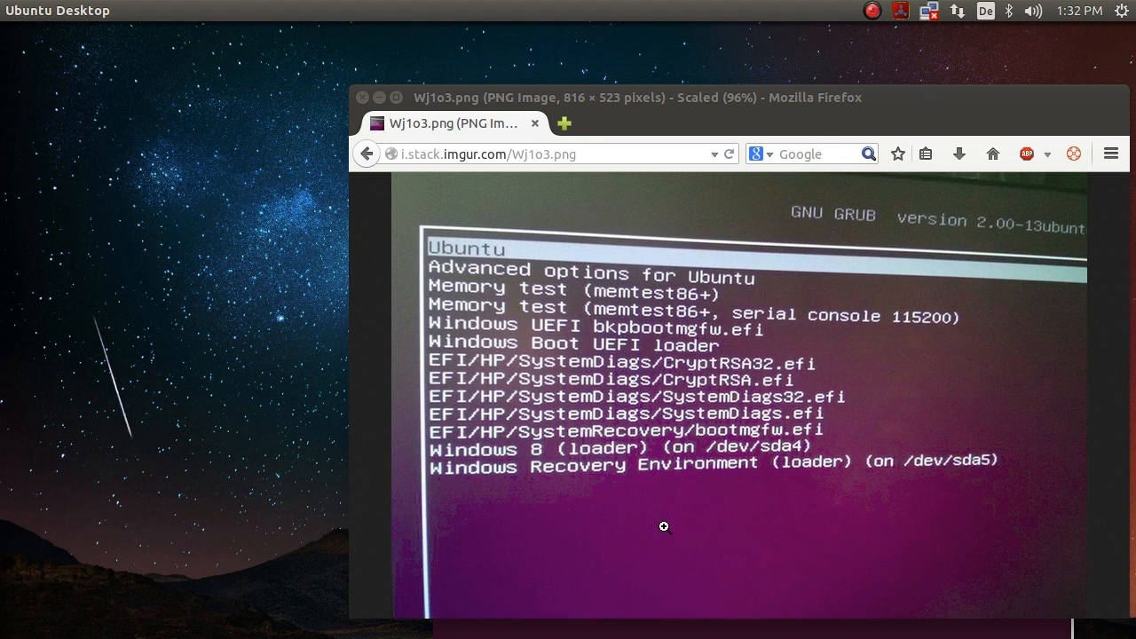
pyautogui.moveTo(454, 472)
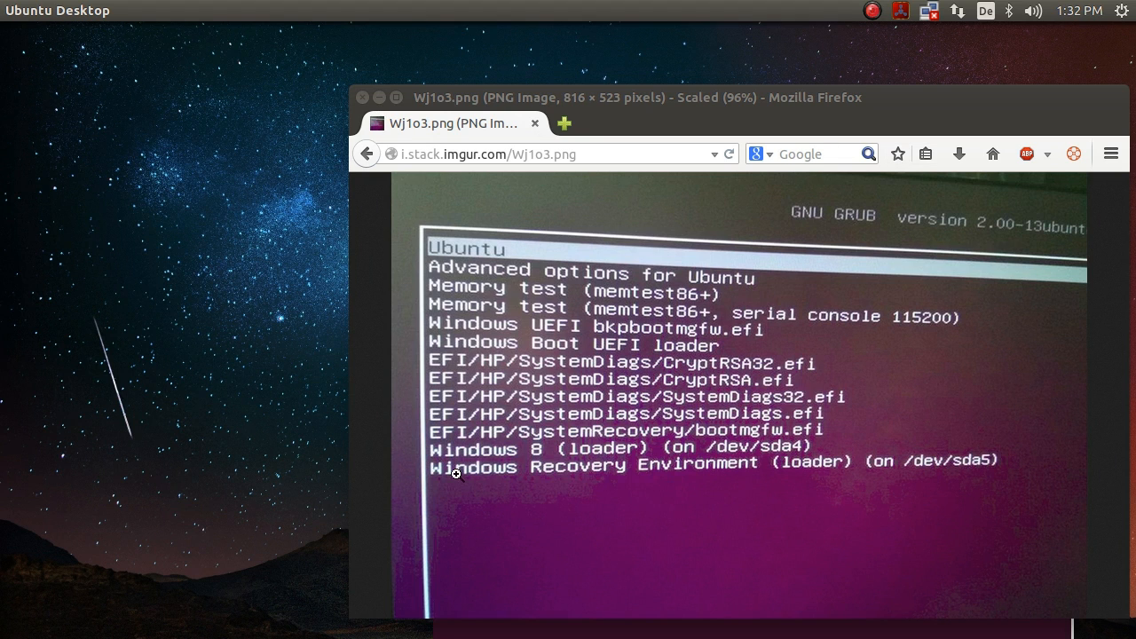
pyautogui.moveTo(725, 447)
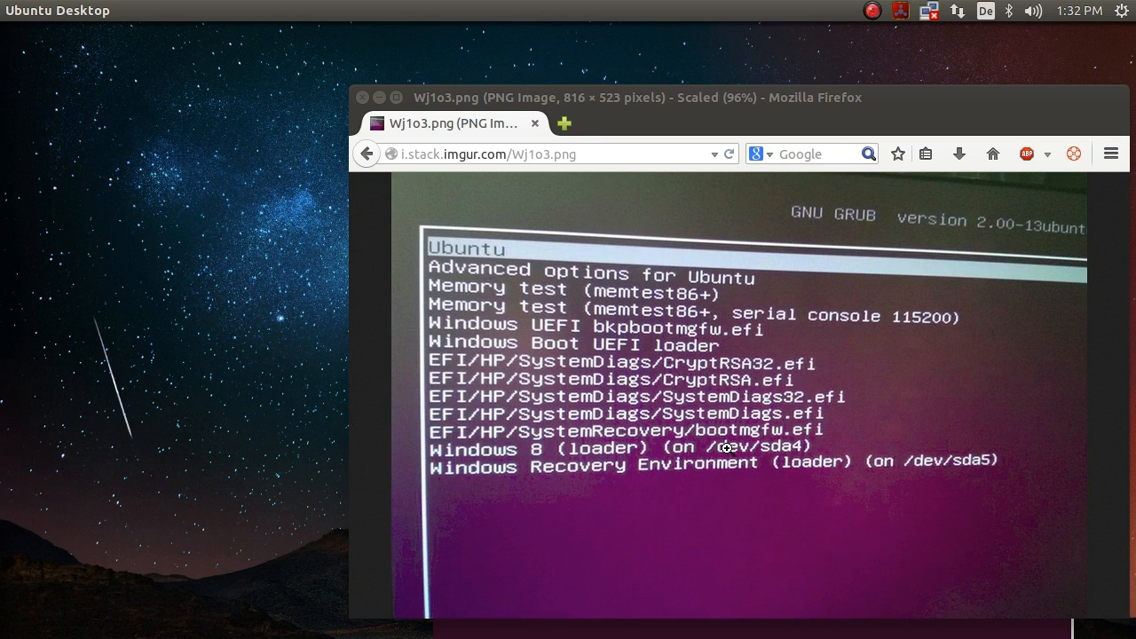
pyautogui.moveTo(739, 449)
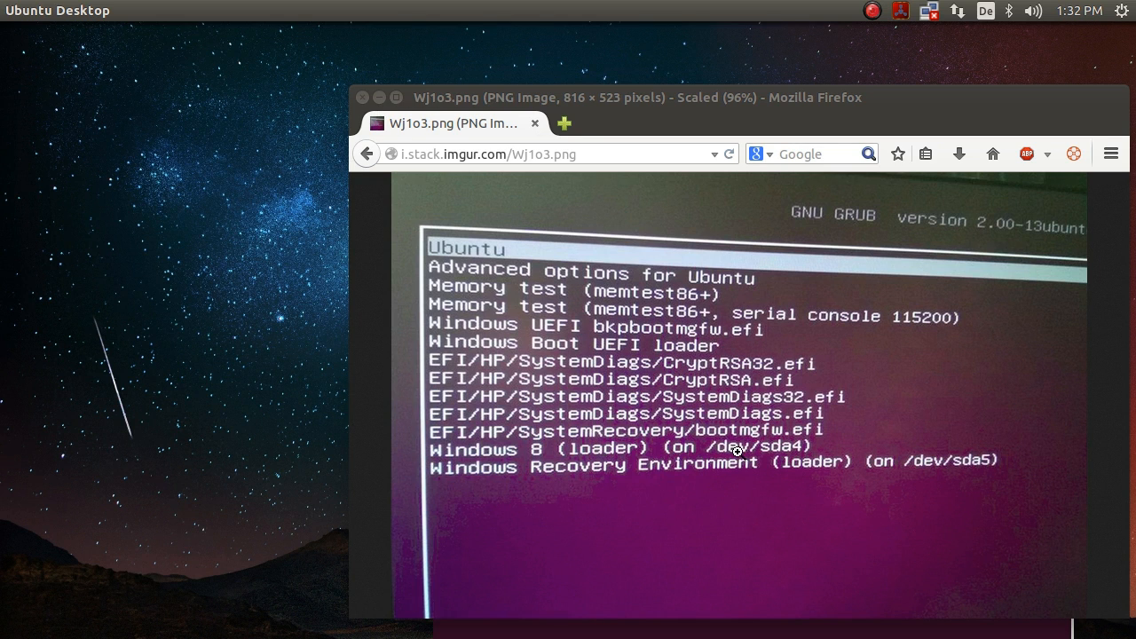
pyautogui.moveTo(747, 458)
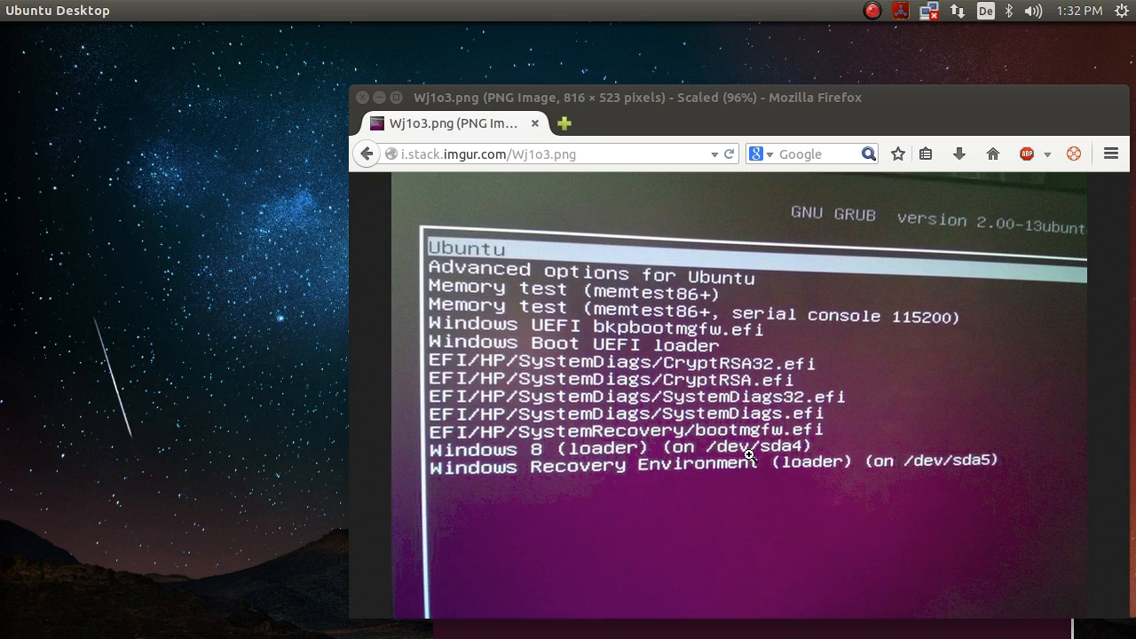
pyautogui.moveTo(614, 295)
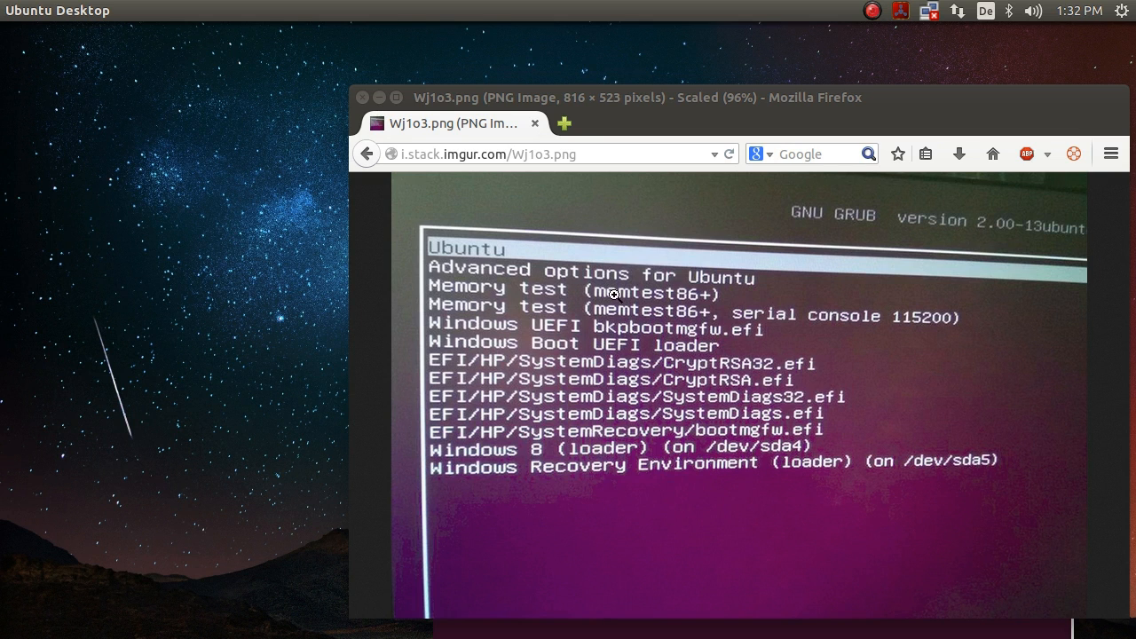
pyautogui.moveTo(983, 295)
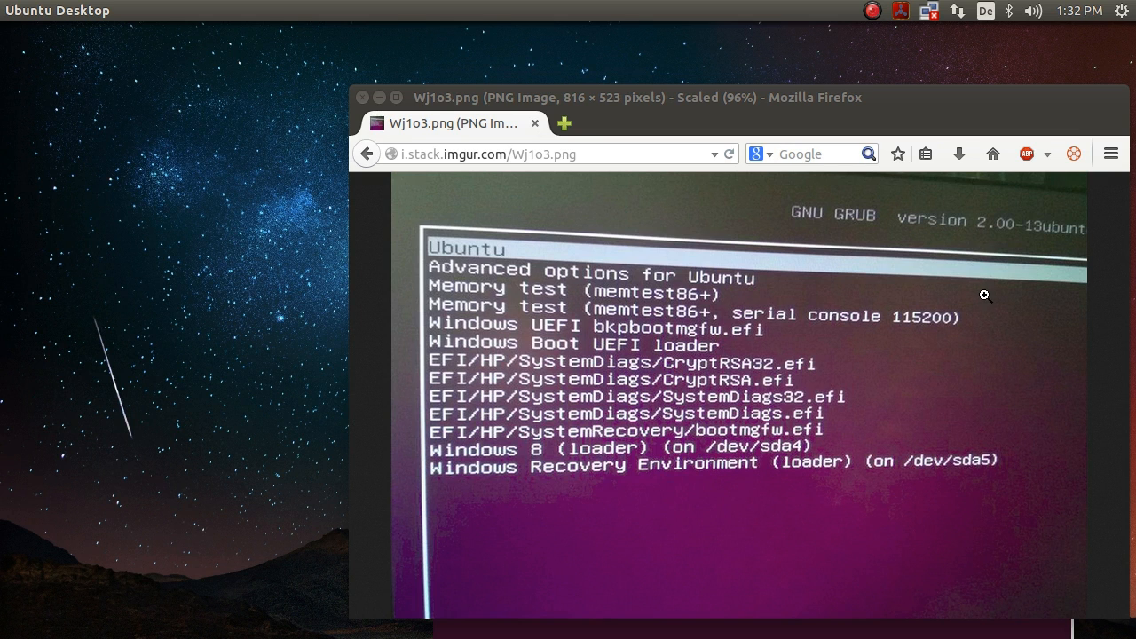
pyautogui.moveTo(980, 195)
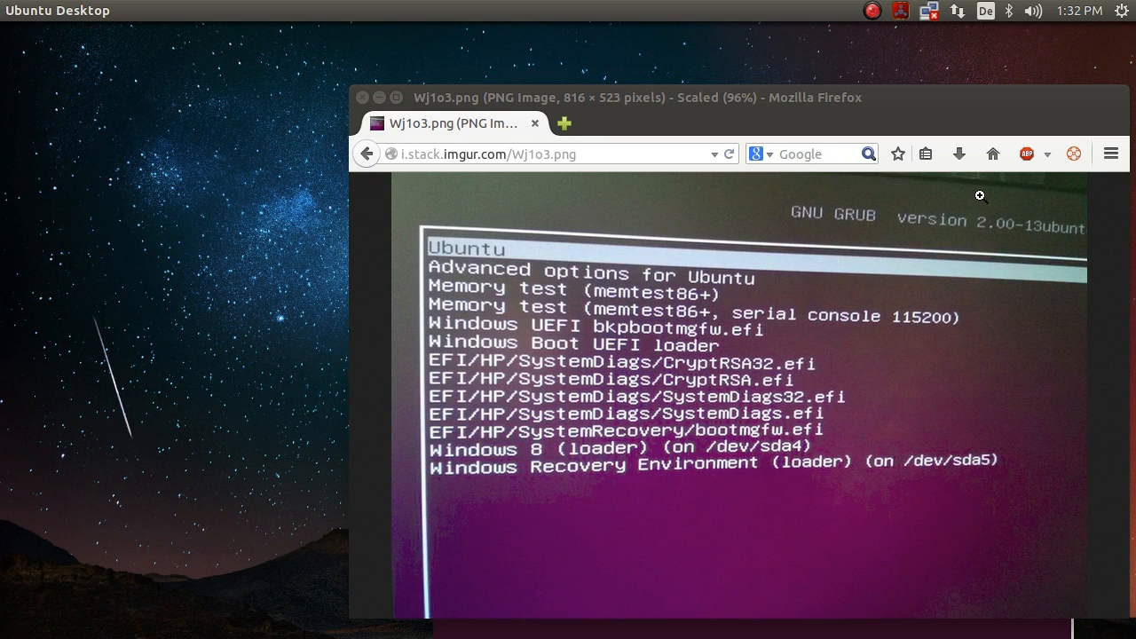
pyautogui.moveTo(966, 194)
pyautogui.write('s')
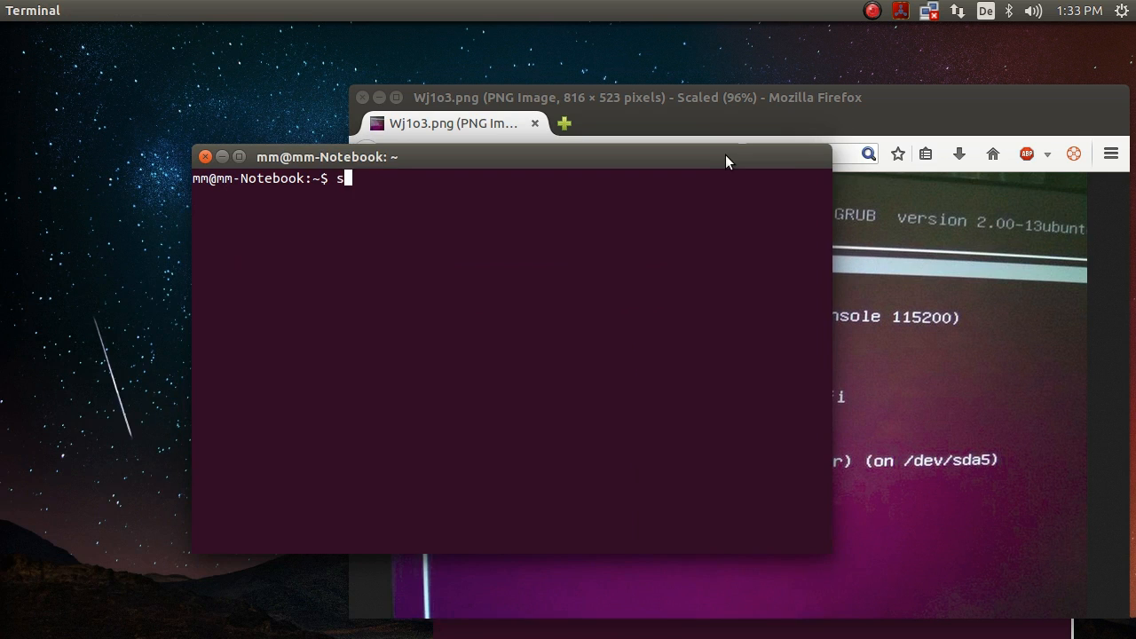
# Run sudo gedit /boot/grub/grub.cfg to open the GRUB configuration file for editing.
pyautogui.write('udo')
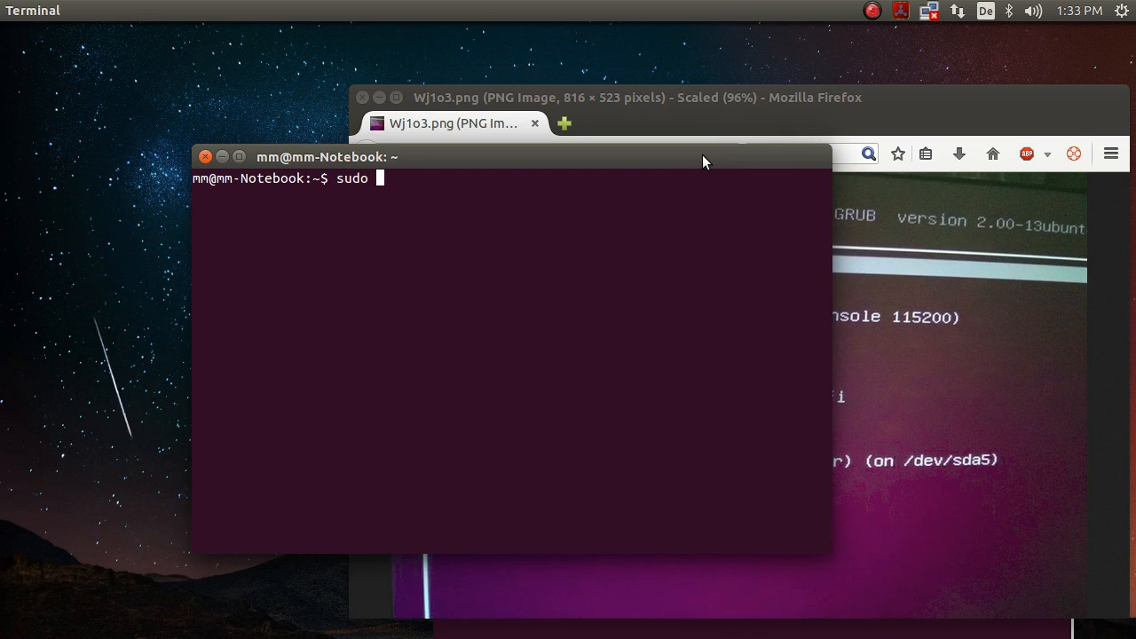
pyautogui.write('gedit /')
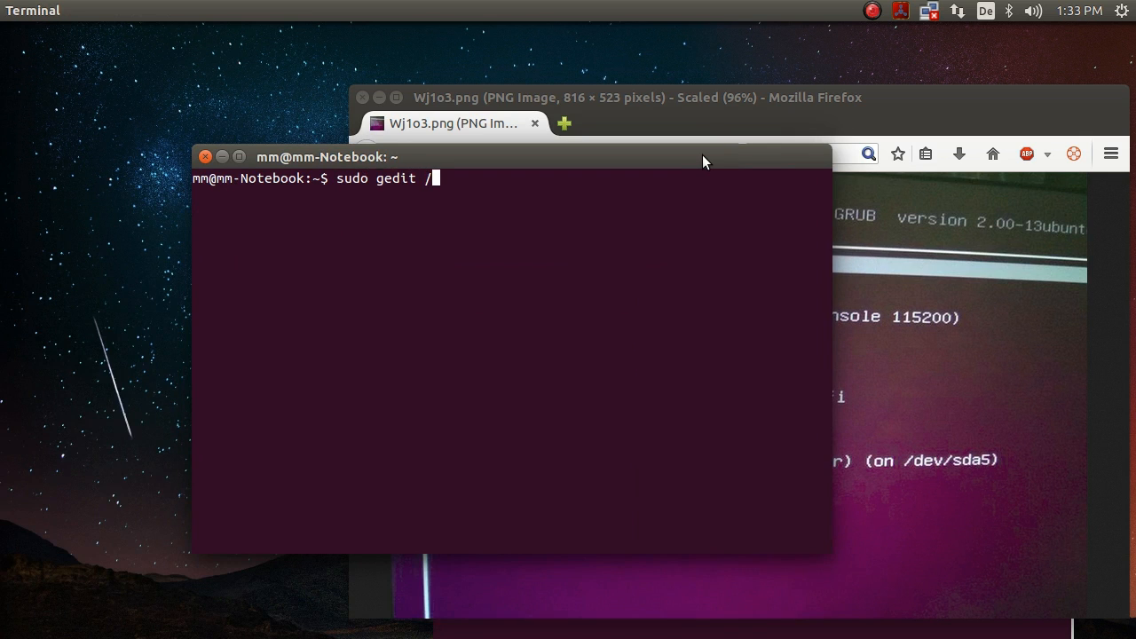
pyautogui.write('boot/co')
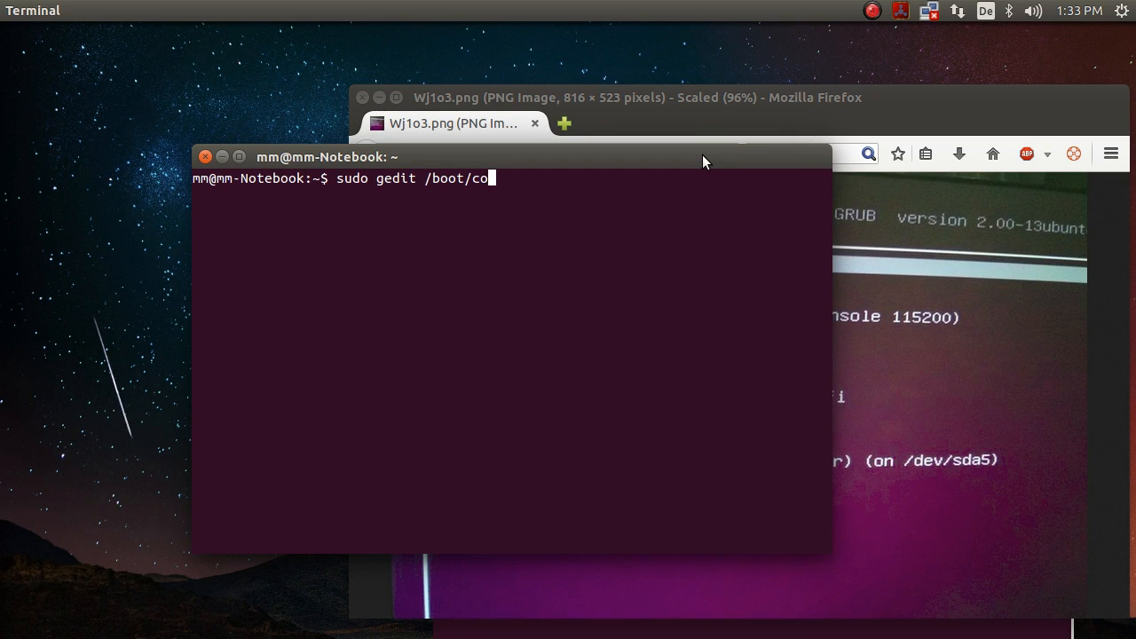
pyautogui.press('BackSpace')
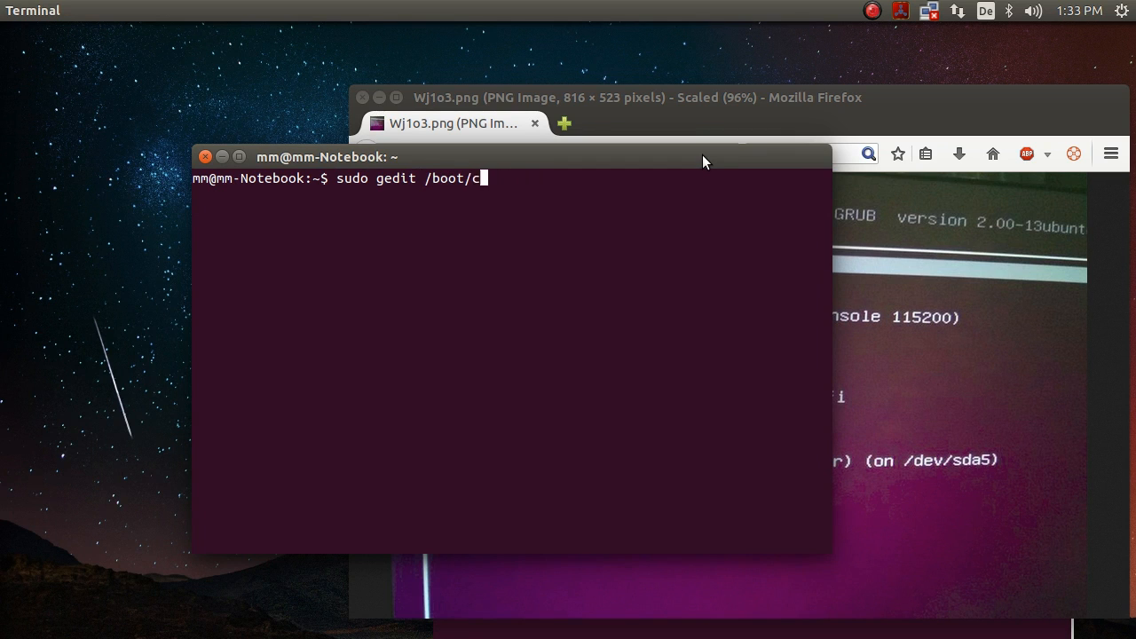
pyautogui.write('rub/gur')
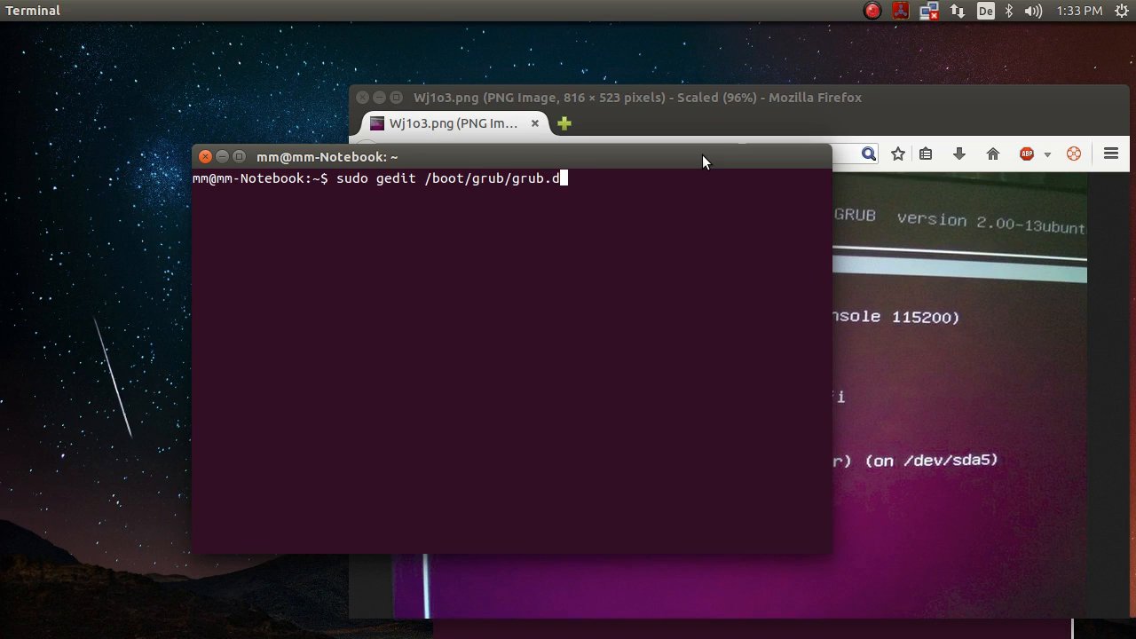
pyautogui.press('Return')
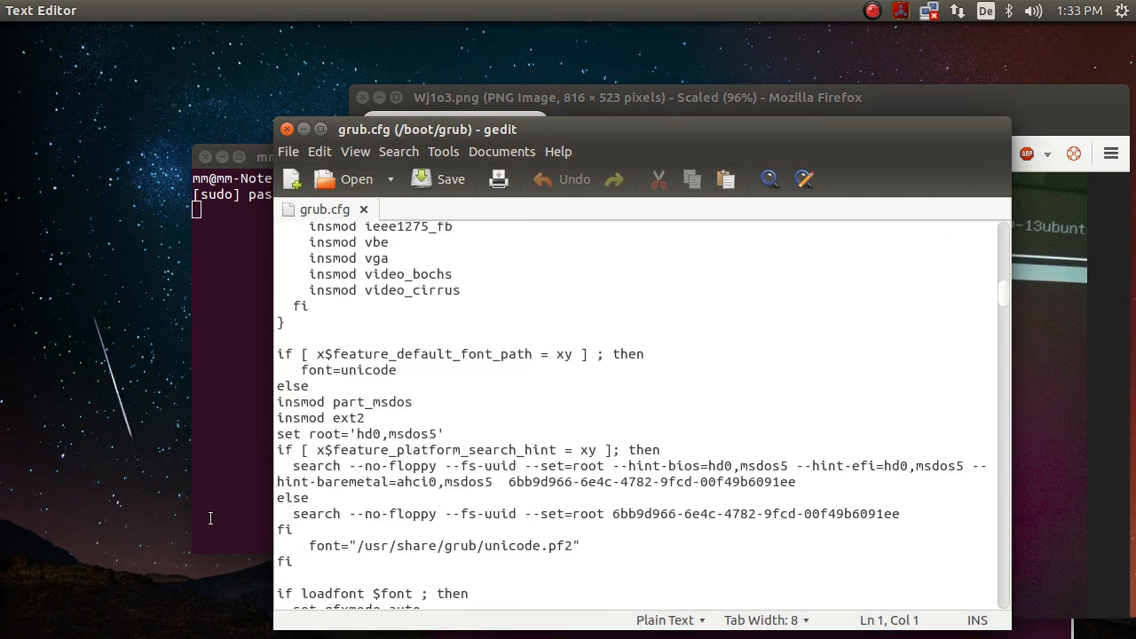
pyautogui.scroll(-3)
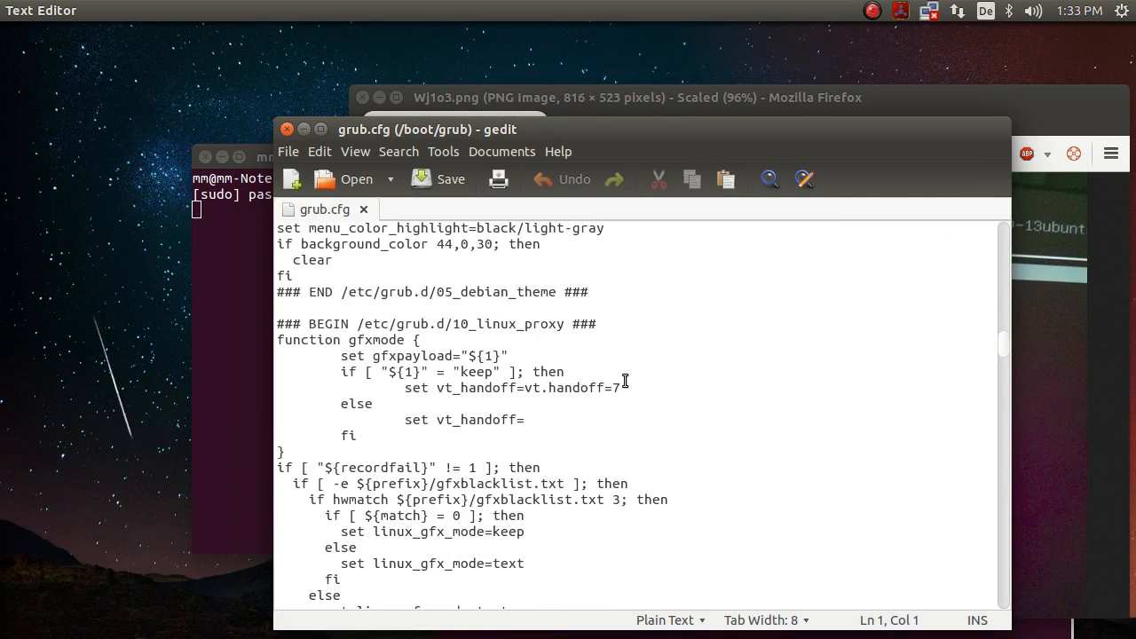
pyautogui.scroll(-3)
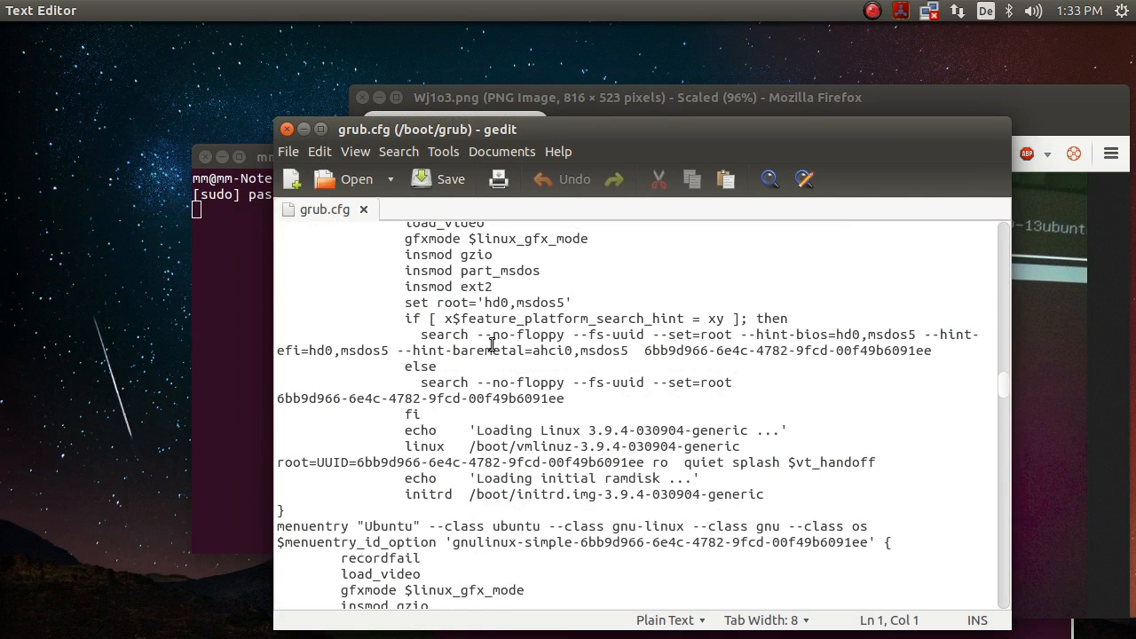
pyautogui.scroll(-3)
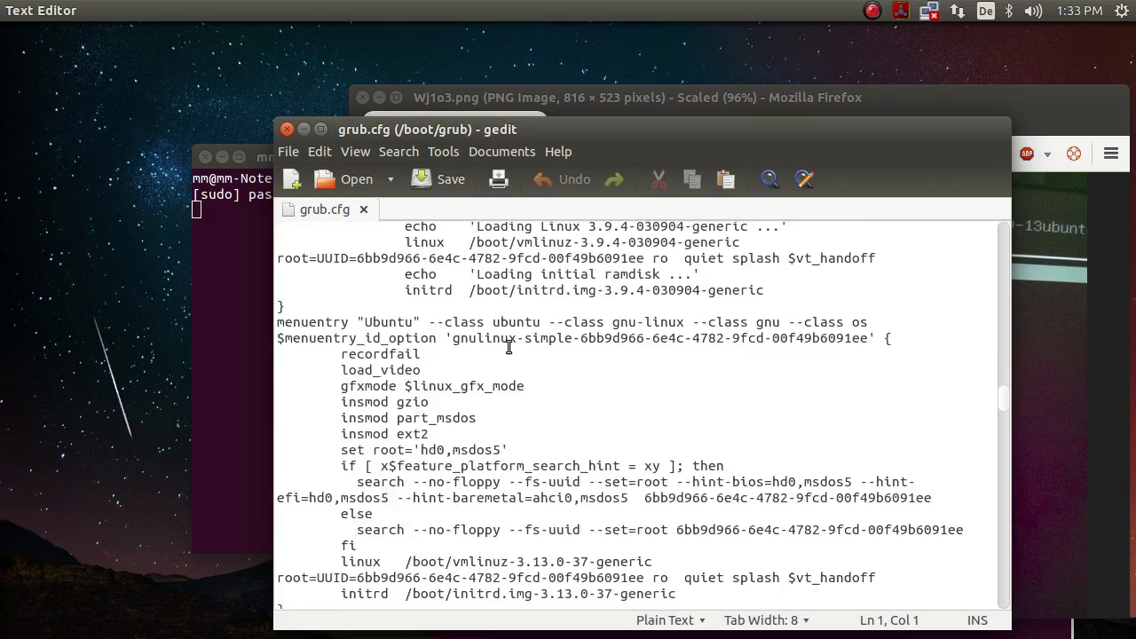
pyautogui.scroll(-3)
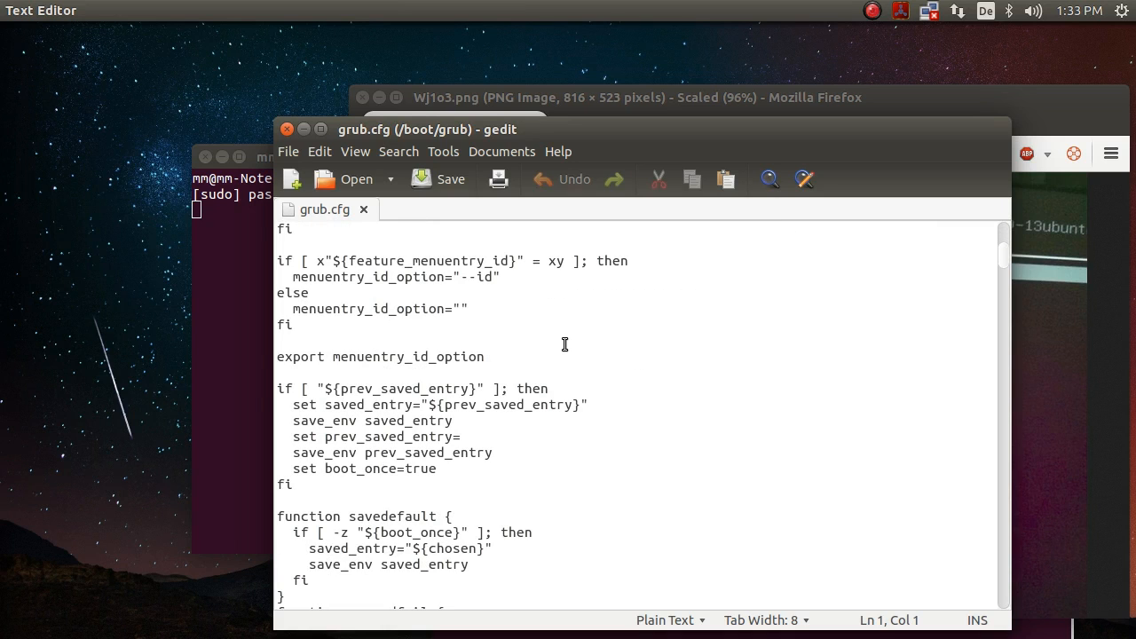
pyautogui.moveTo(417, 222)
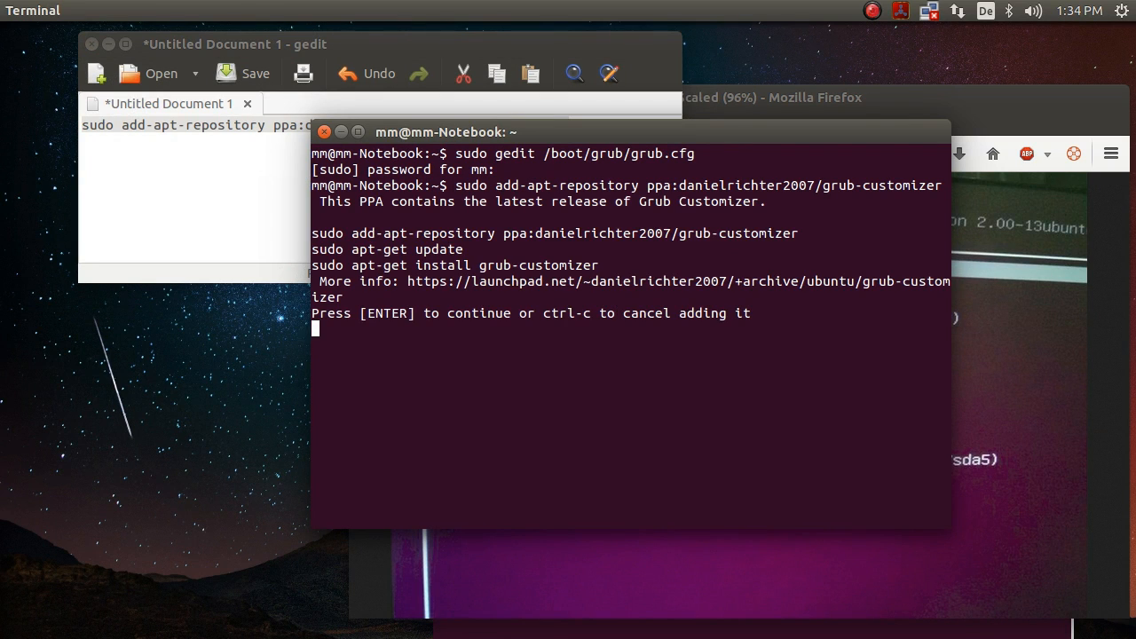
# Confirm adding the ppa:danielrichter2007/grub-customizer repository and import its signing key.
pyautogui.press('Return')
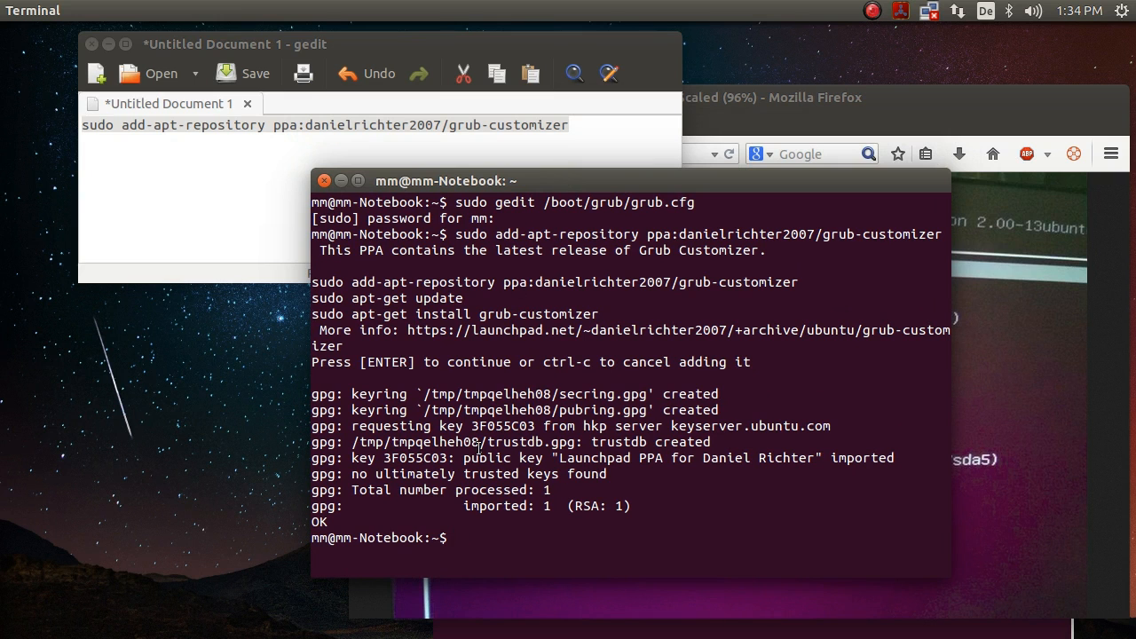
# Refresh the package lists with sudo apt-get update.
pyautogui.write('sudo apt-get u')
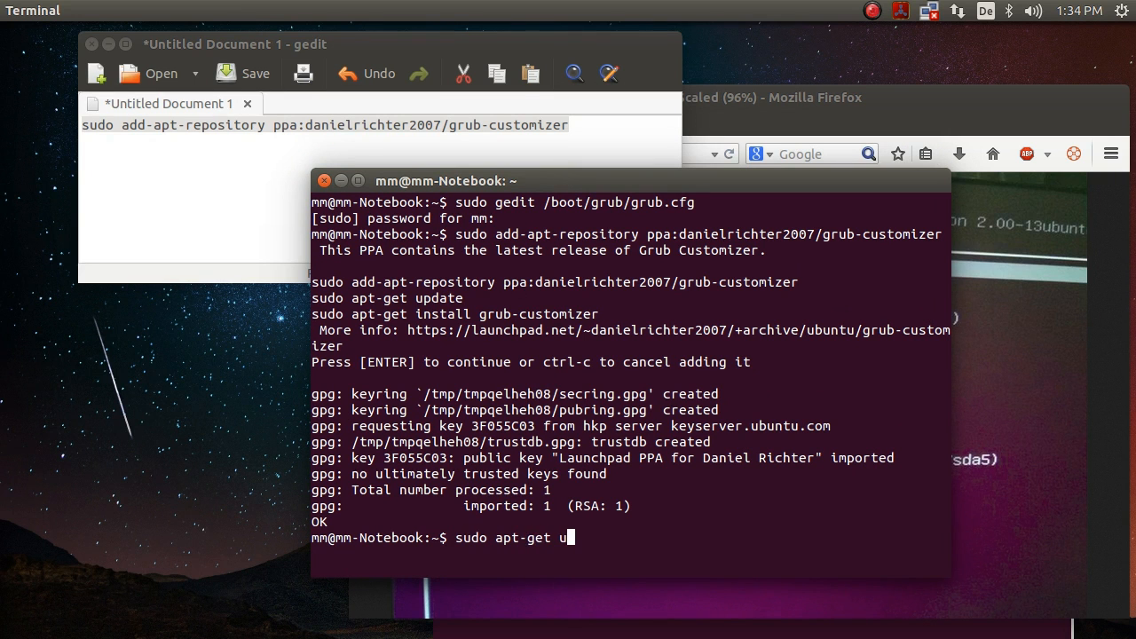
pyautogui.press('Return')
pyautogui.write('sudo apt-get')
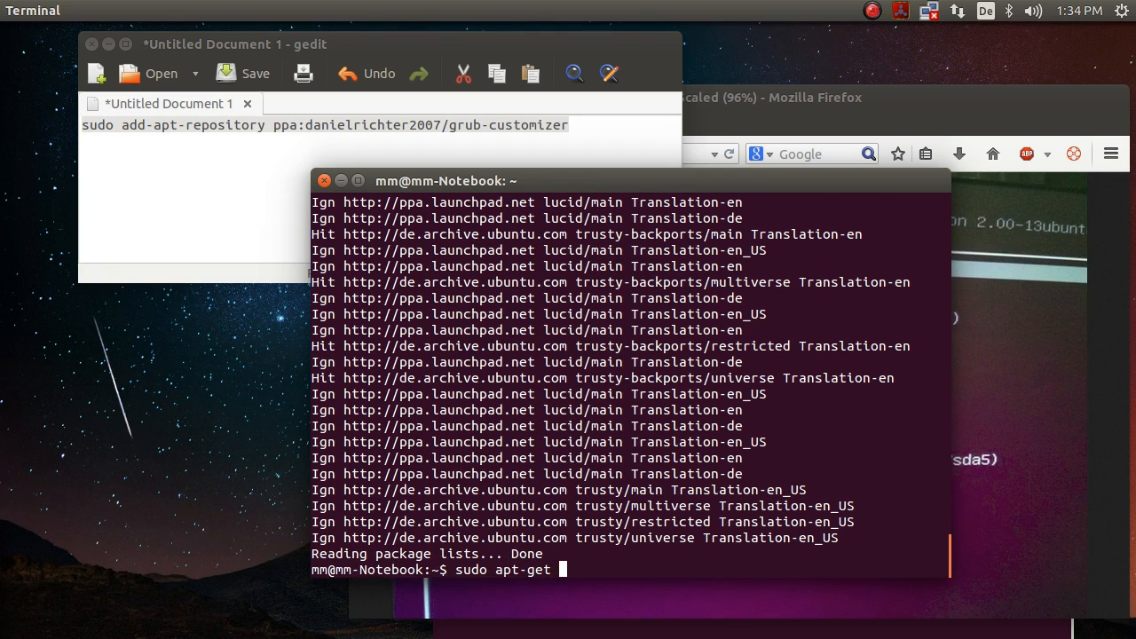
# Install the grub-customizer package with sudo apt-get install.
pyautogui.write('install g')
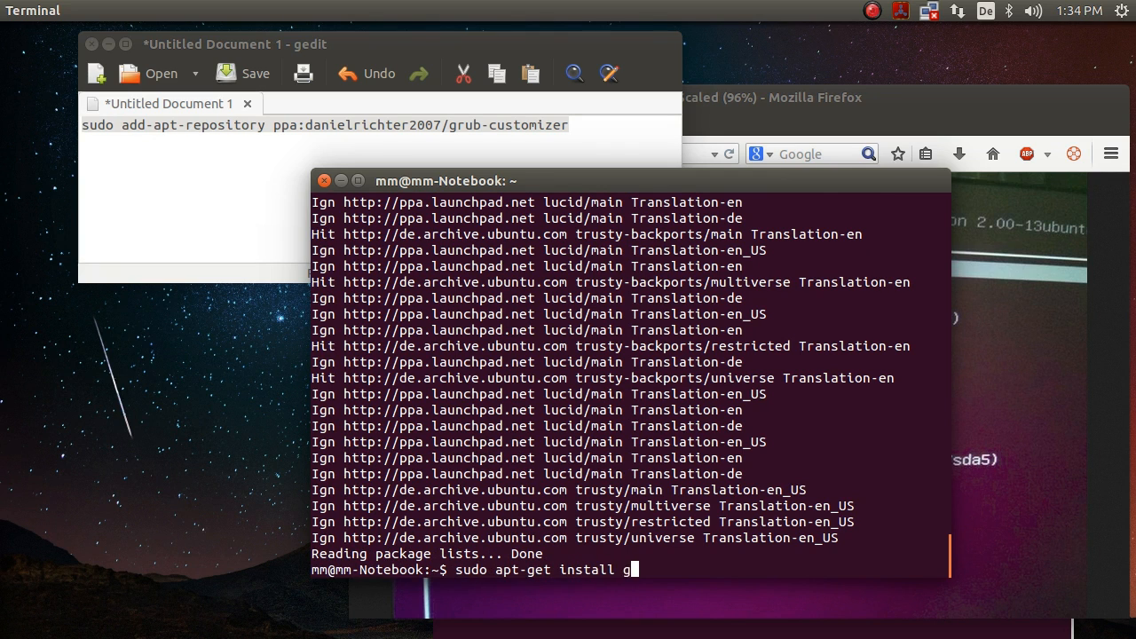
pyautogui.write('rub-custo')
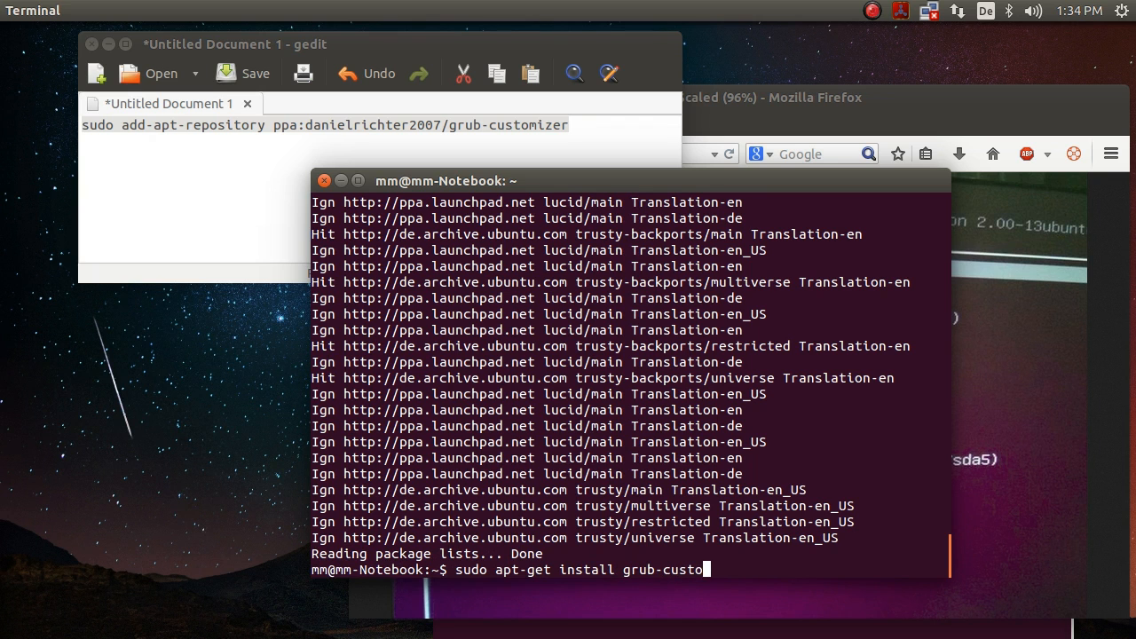
pyautogui.press('Return')
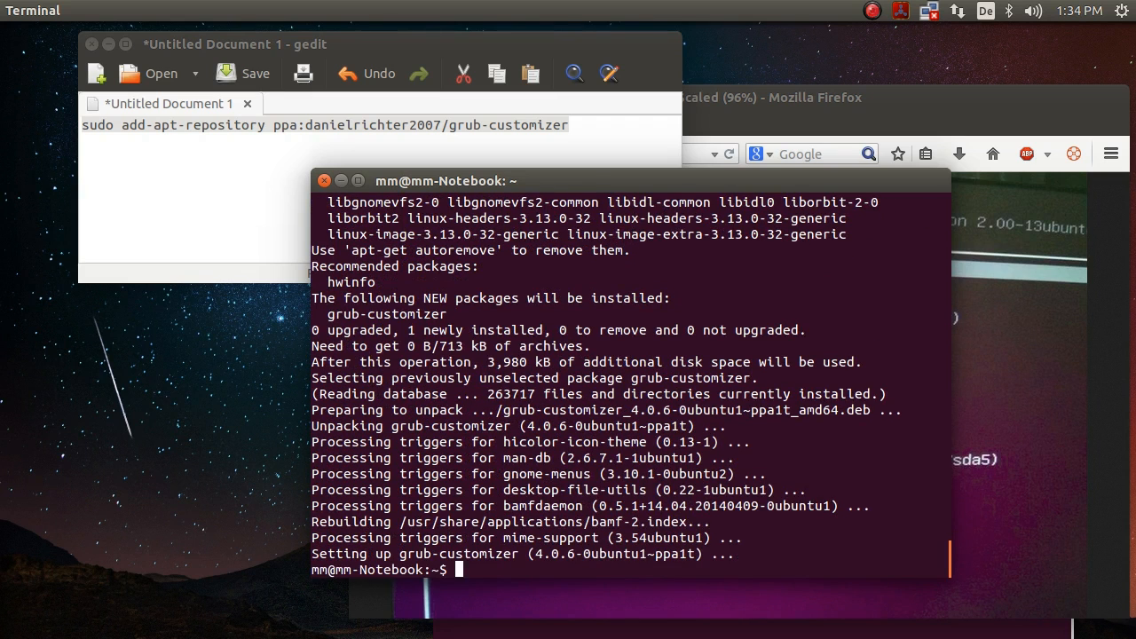
pyautogui.moveTo(14, 39)
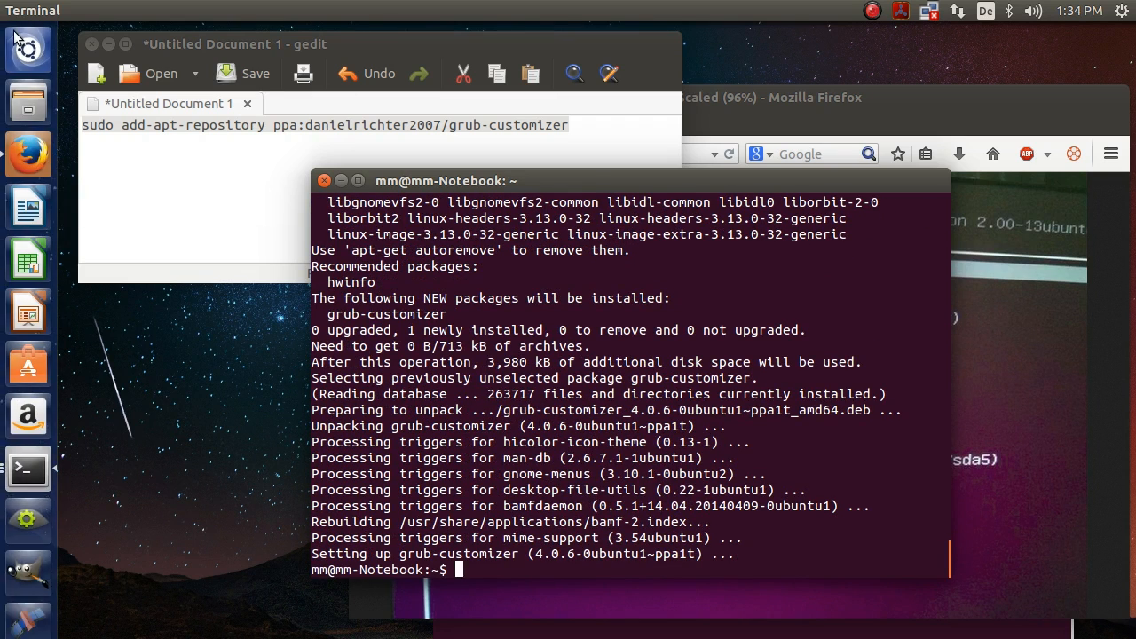
pyautogui.moveTo(21, 50)
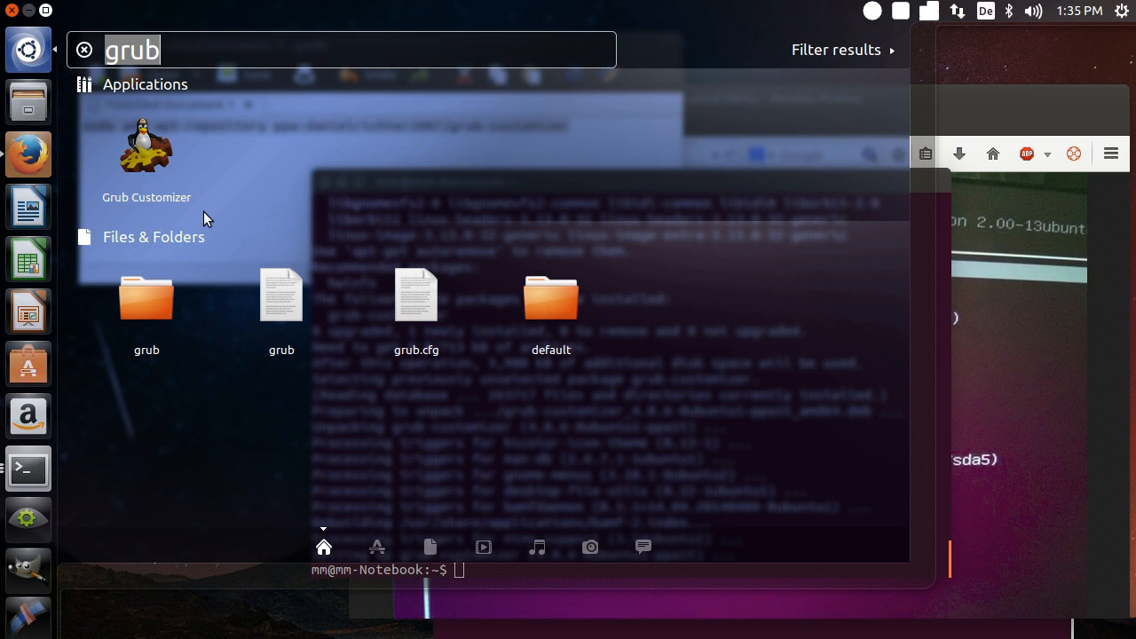
pyautogui.moveTo(404, 550)
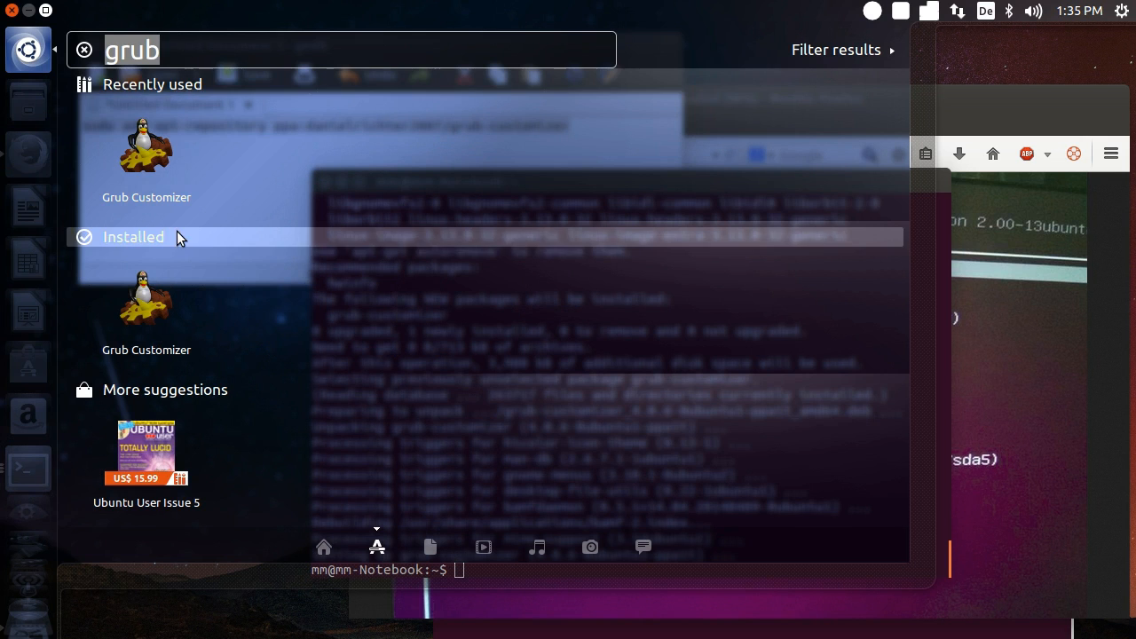
pyautogui.moveTo(156, 153)
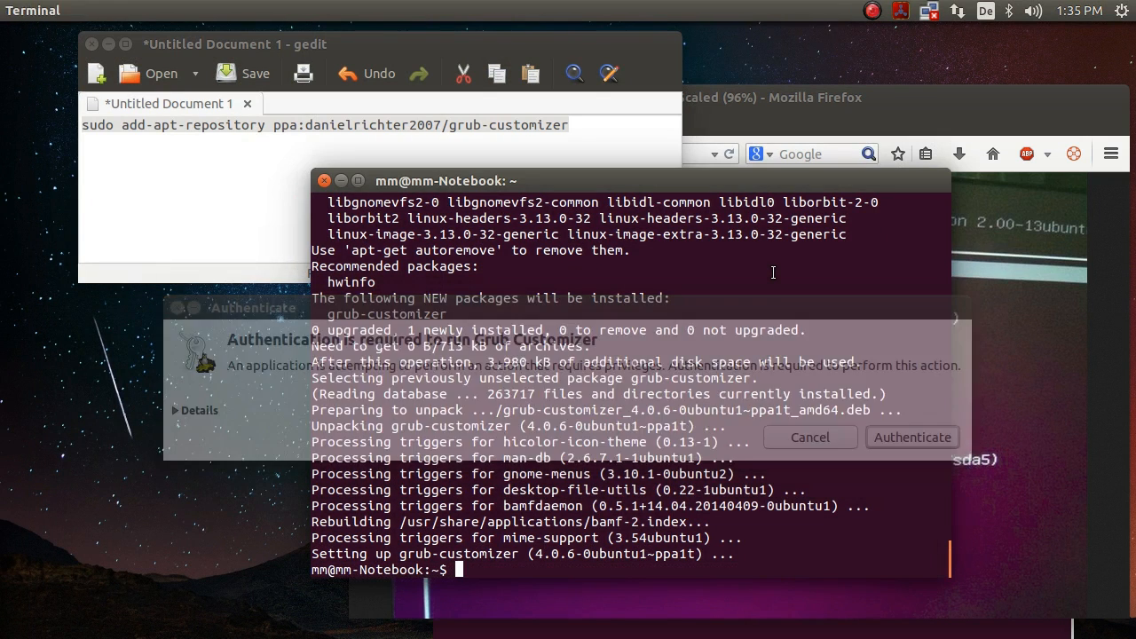
# Authenticate so Grub Customizer runs with administrator rights and shows the boot entries.
pyautogui.click(912, 437)
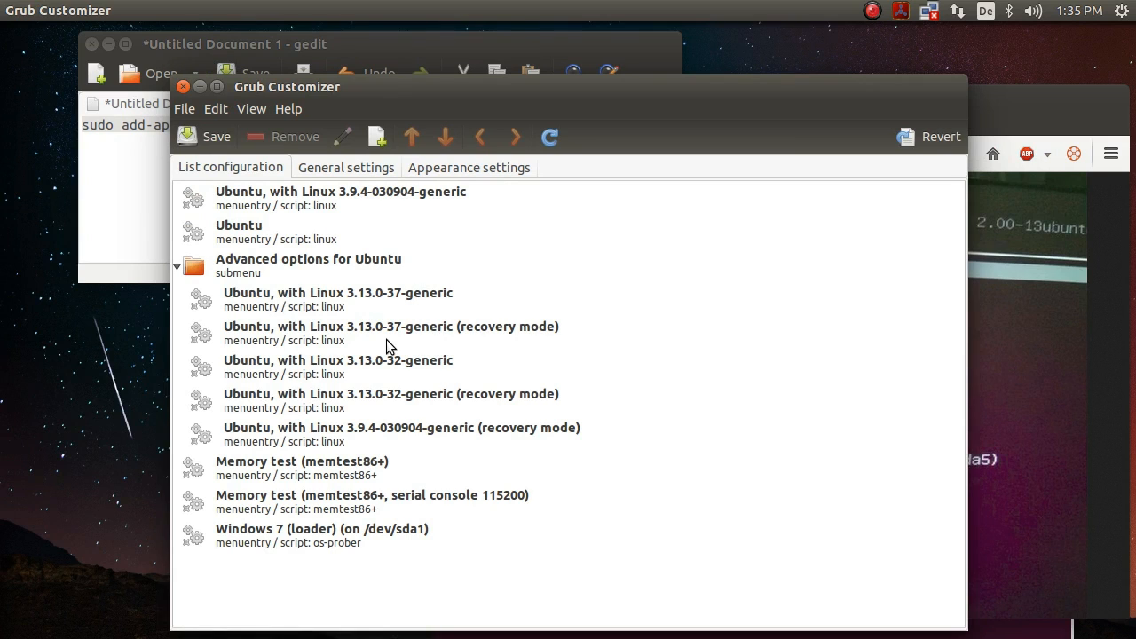
pyautogui.moveTo(484, 107)
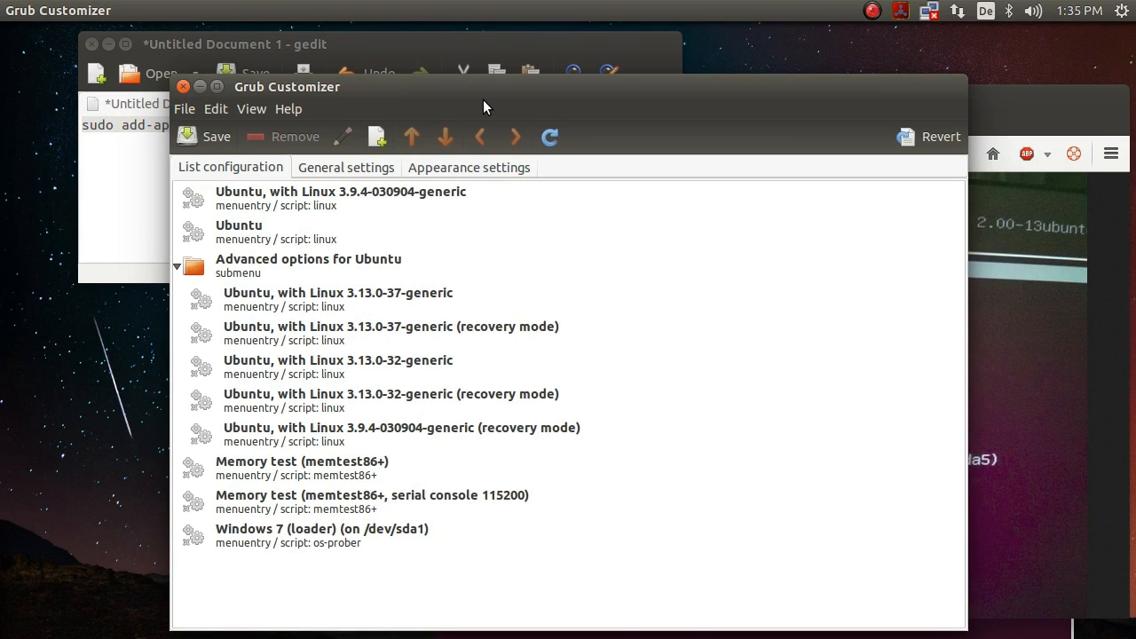
pyautogui.moveTo(483, 103)
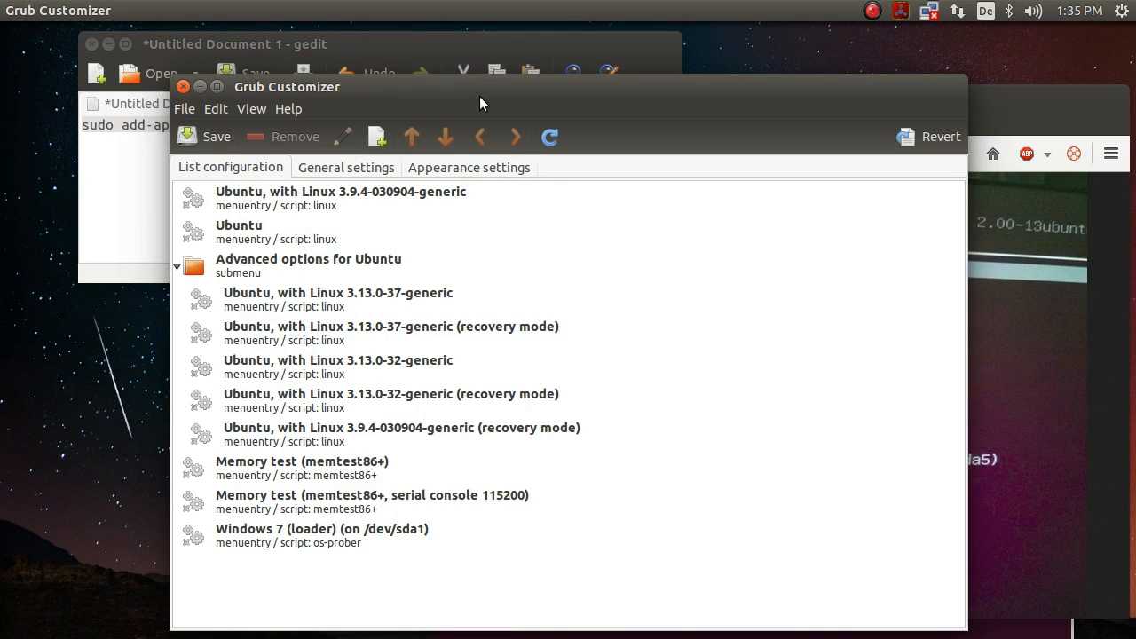
pyautogui.moveTo(359, 460)
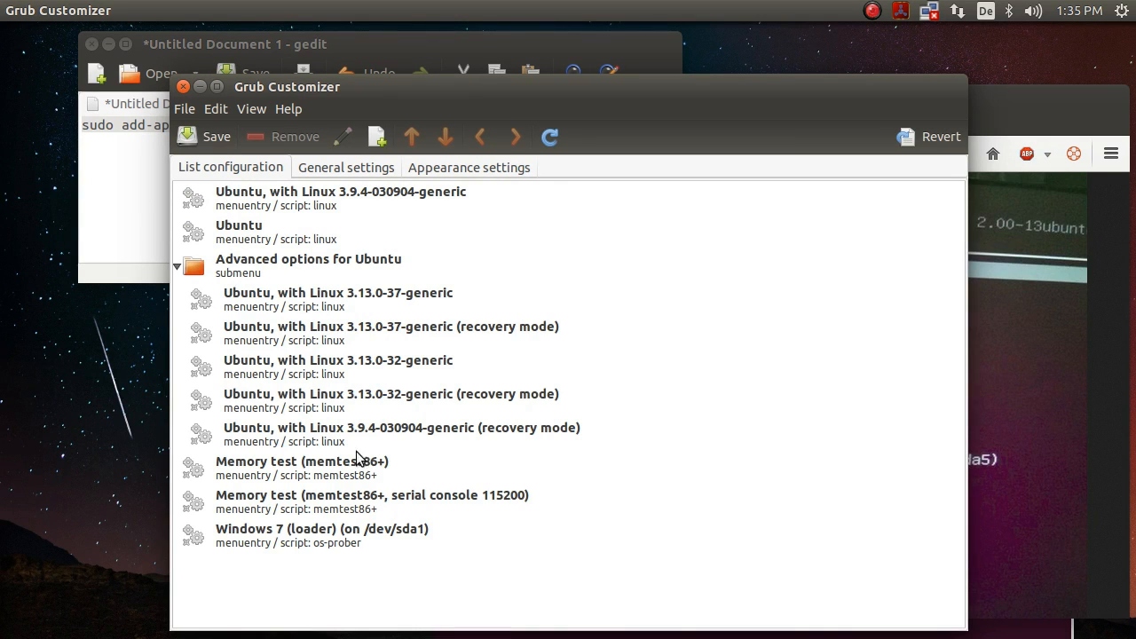
pyautogui.moveTo(302, 176)
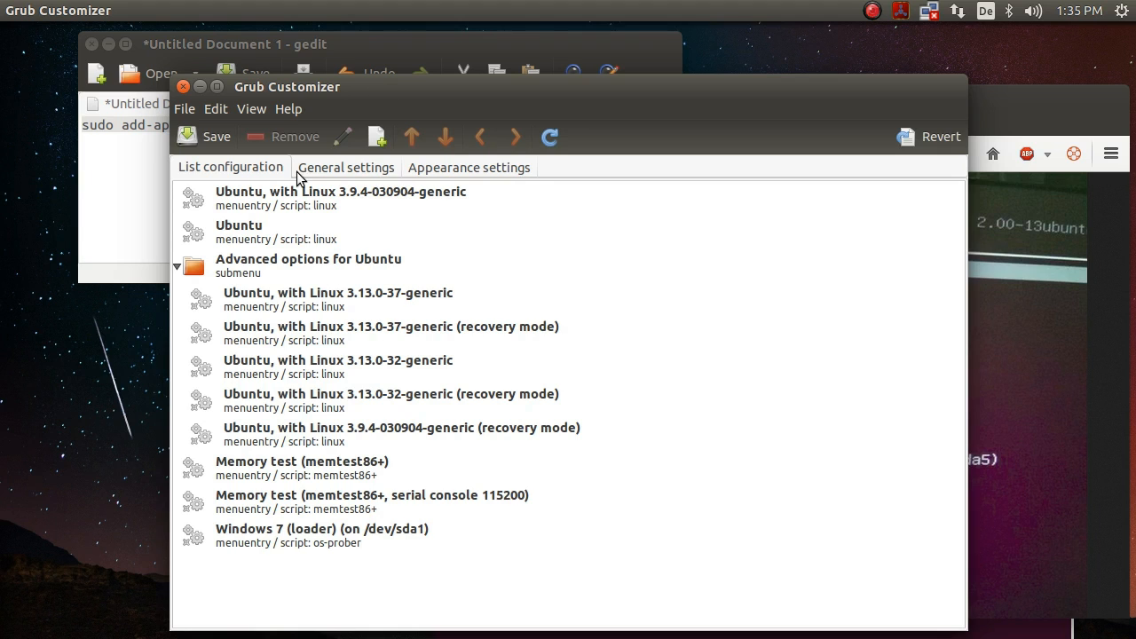
pyautogui.moveTo(554, 449)
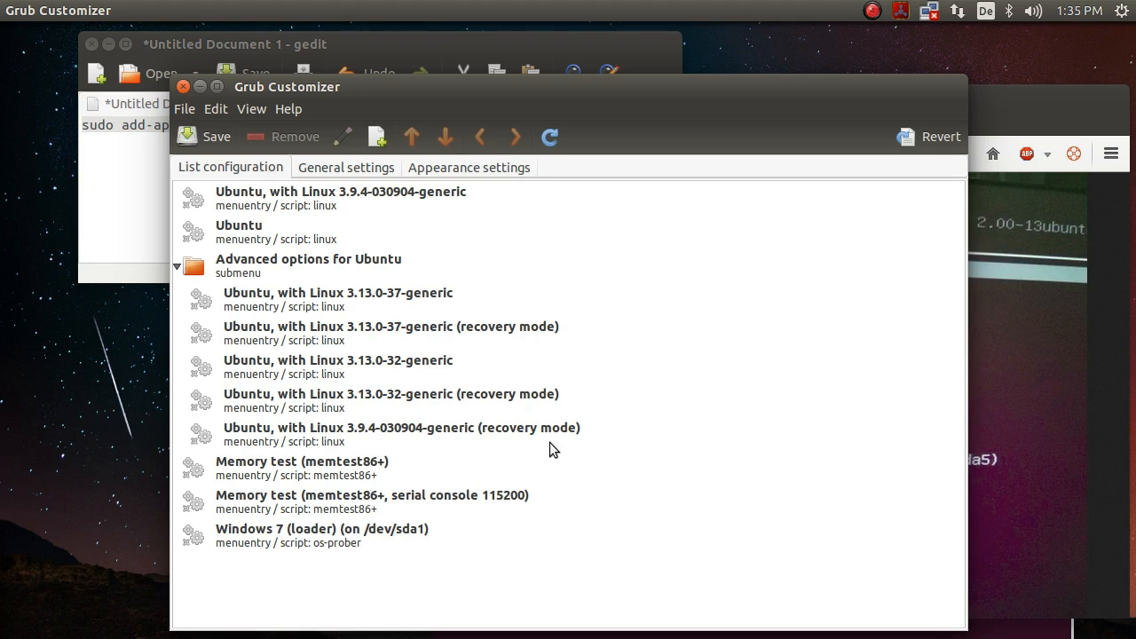
pyautogui.moveTo(614, 547)
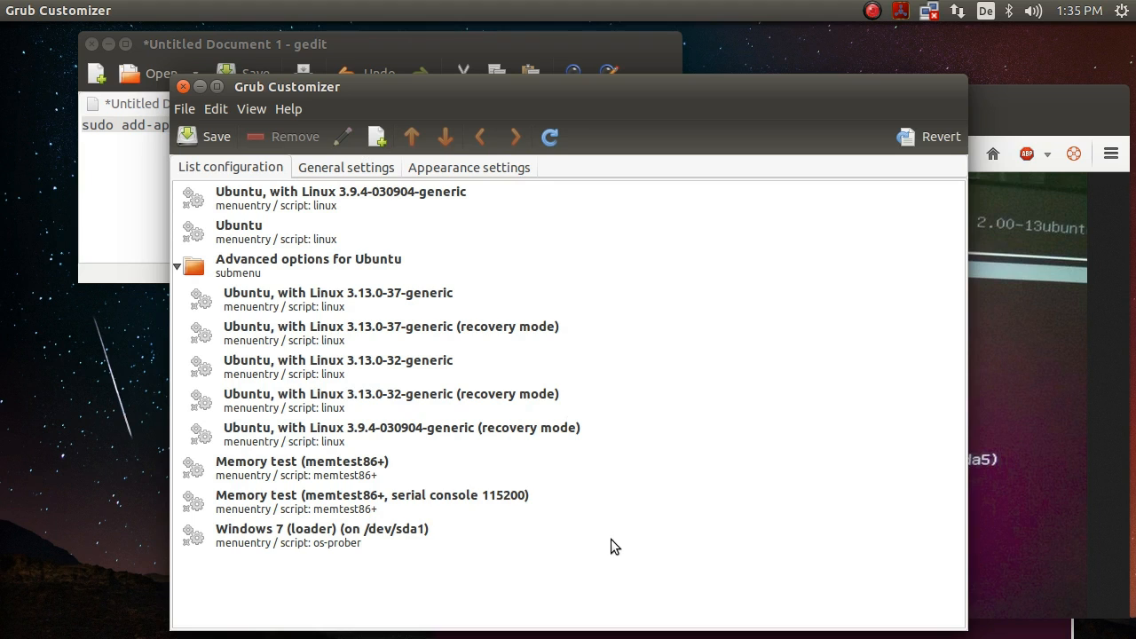
pyautogui.moveTo(661, 536)
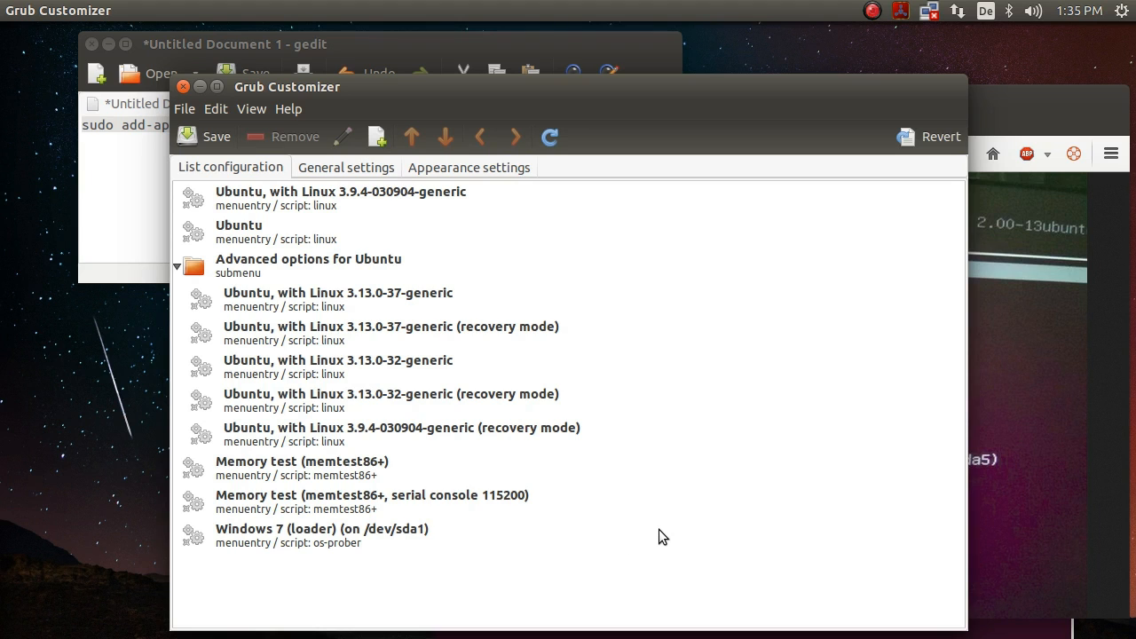
pyautogui.moveTo(252, 537)
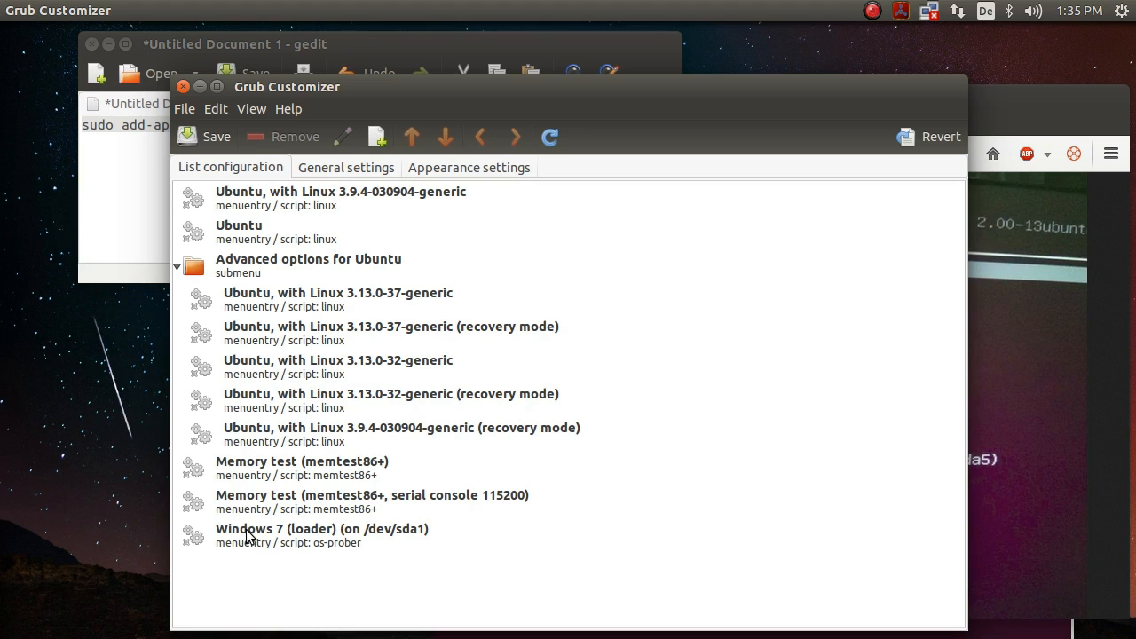
# Move the Windows 7 (loader) entry up to the top, then down into the Advanced options for Ubuntu submenu.
pyautogui.click(323, 536)
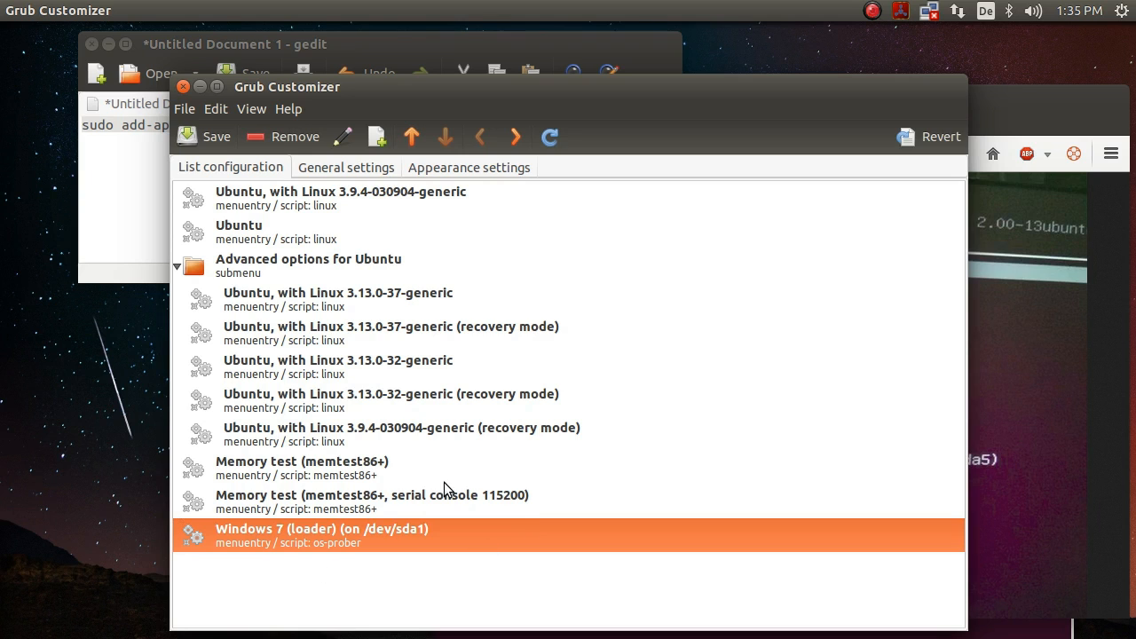
pyautogui.moveTo(326, 521)
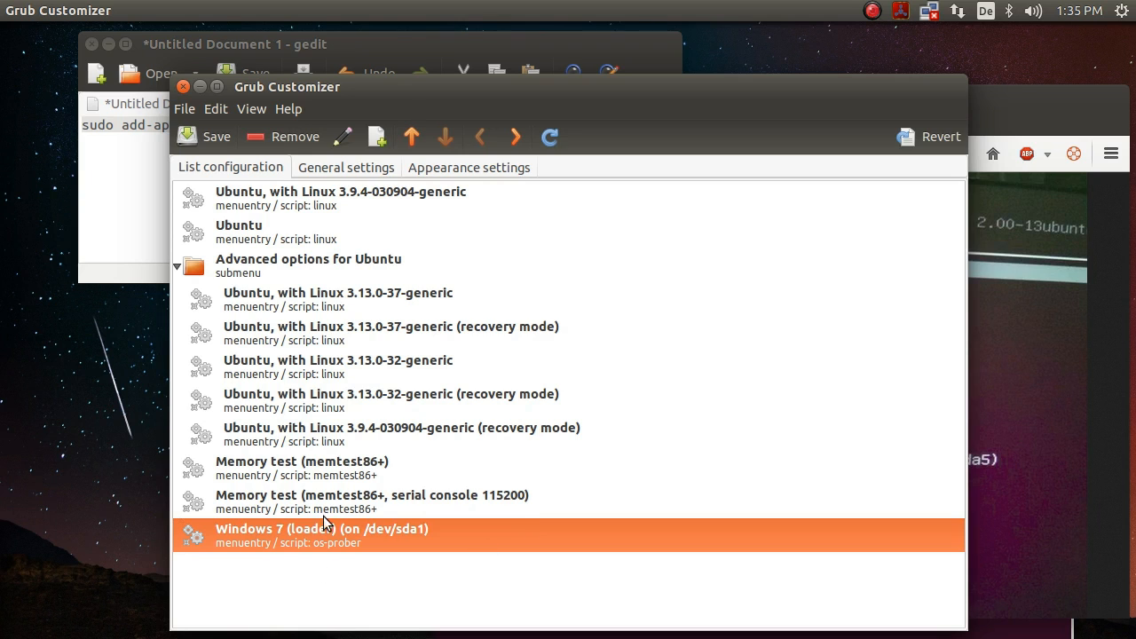
pyautogui.click(412, 136)
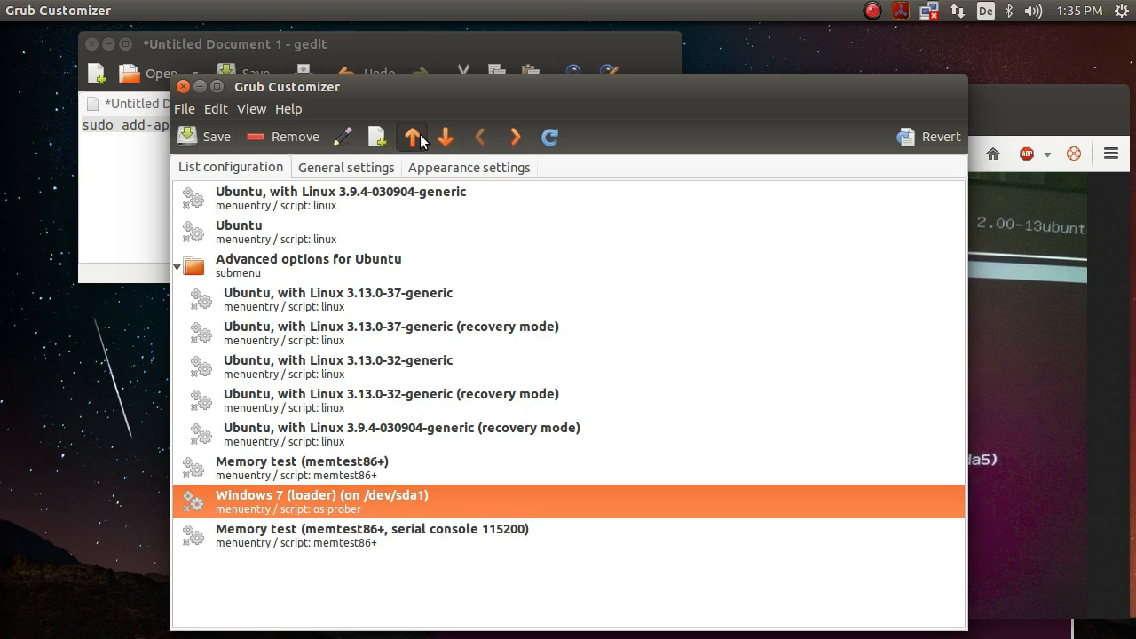
pyautogui.click(412, 135)
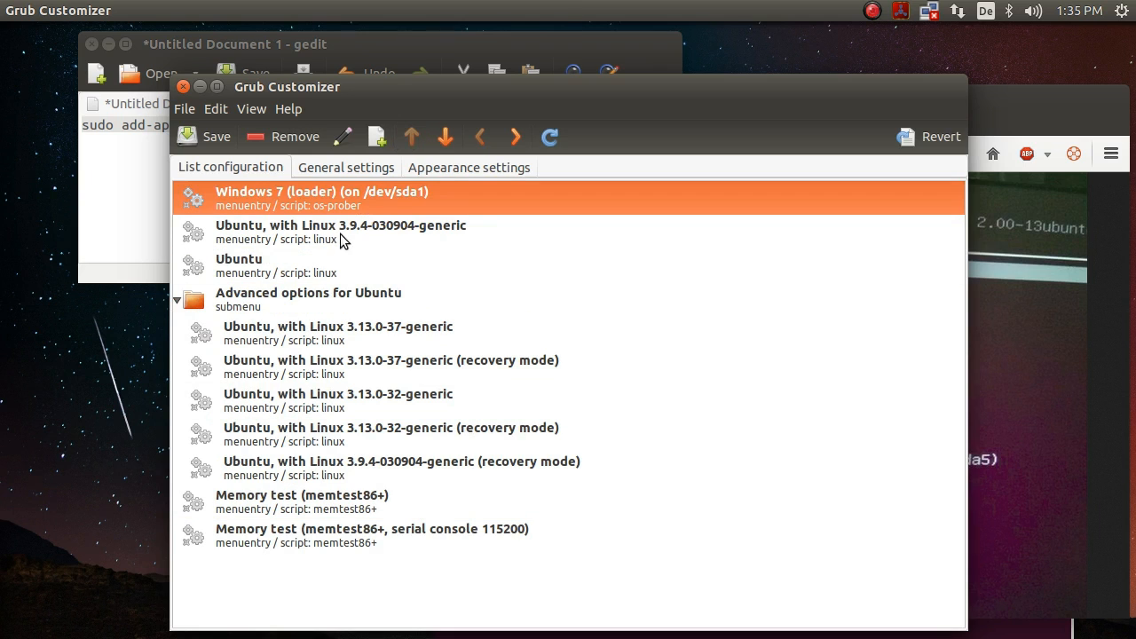
pyautogui.moveTo(373, 224)
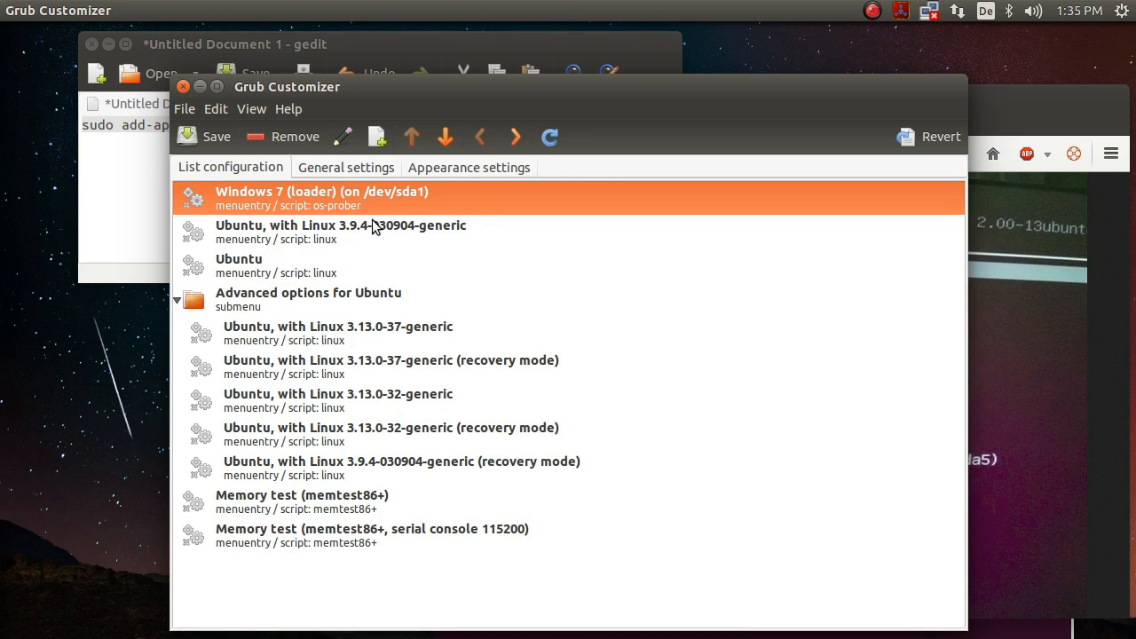
pyautogui.moveTo(272, 213)
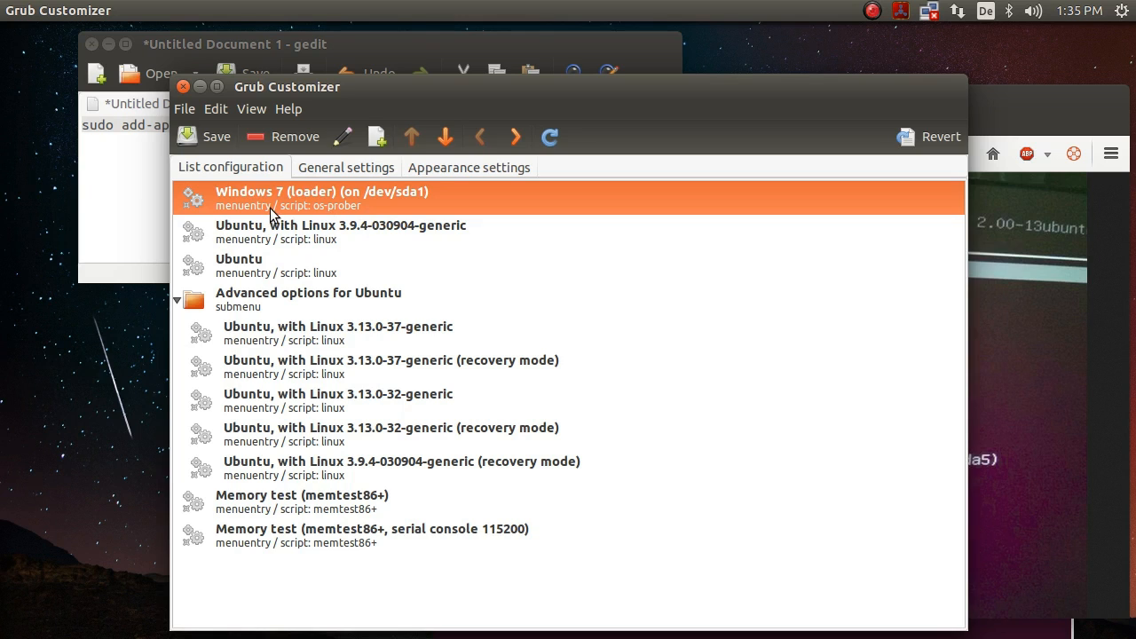
pyautogui.moveTo(277, 223)
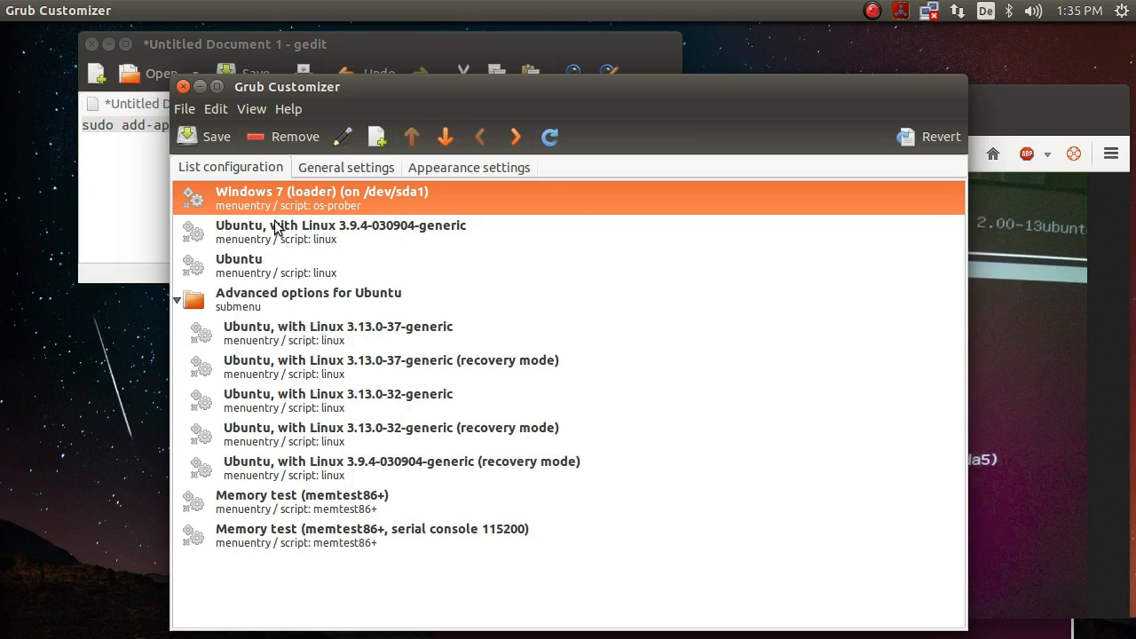
pyautogui.moveTo(387, 256)
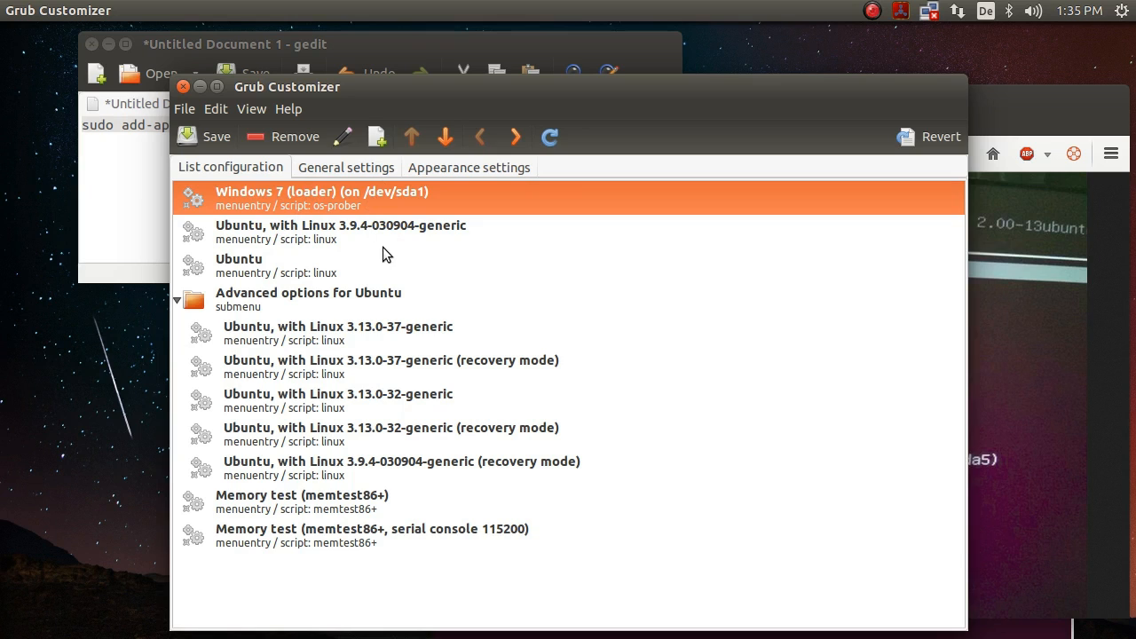
pyautogui.moveTo(498, 217)
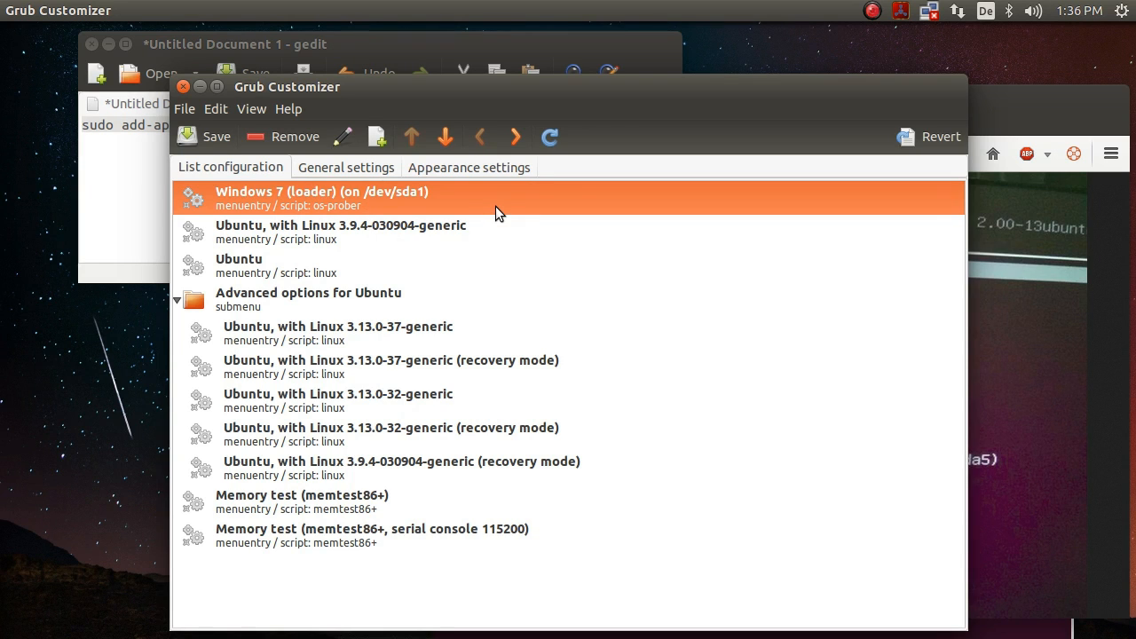
pyautogui.moveTo(270, 216)
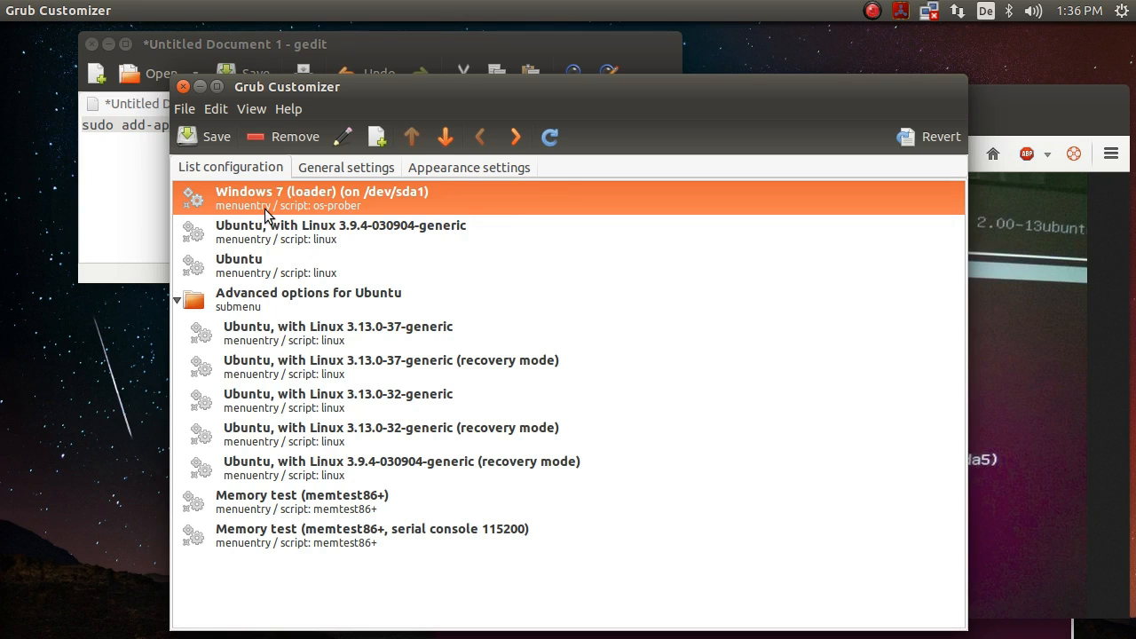
pyautogui.moveTo(216, 137)
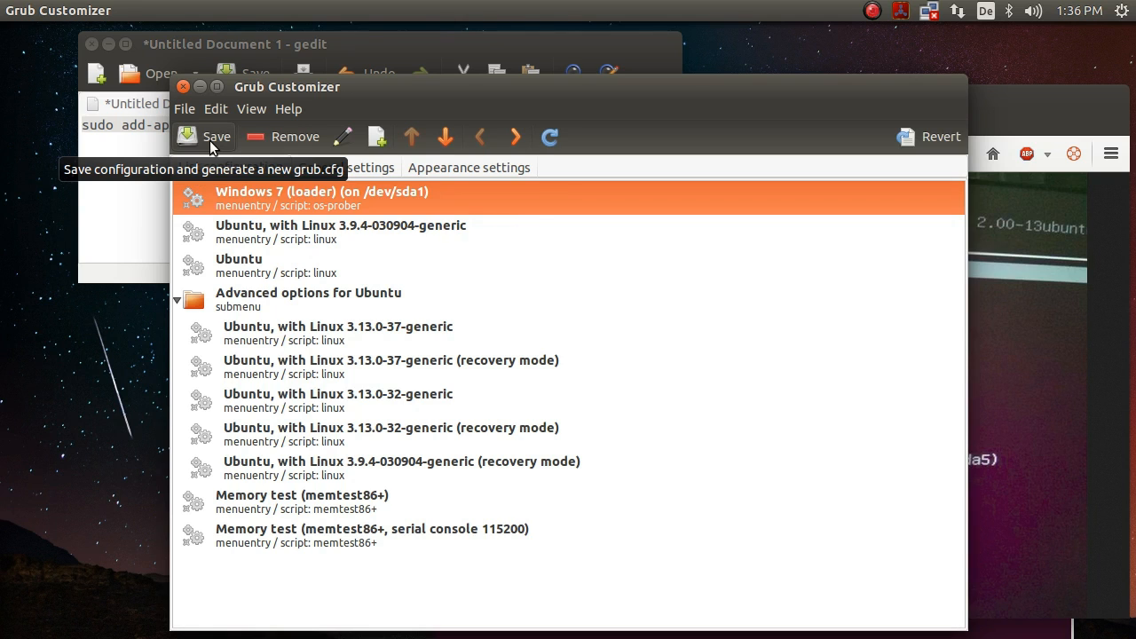
pyautogui.moveTo(409, 363)
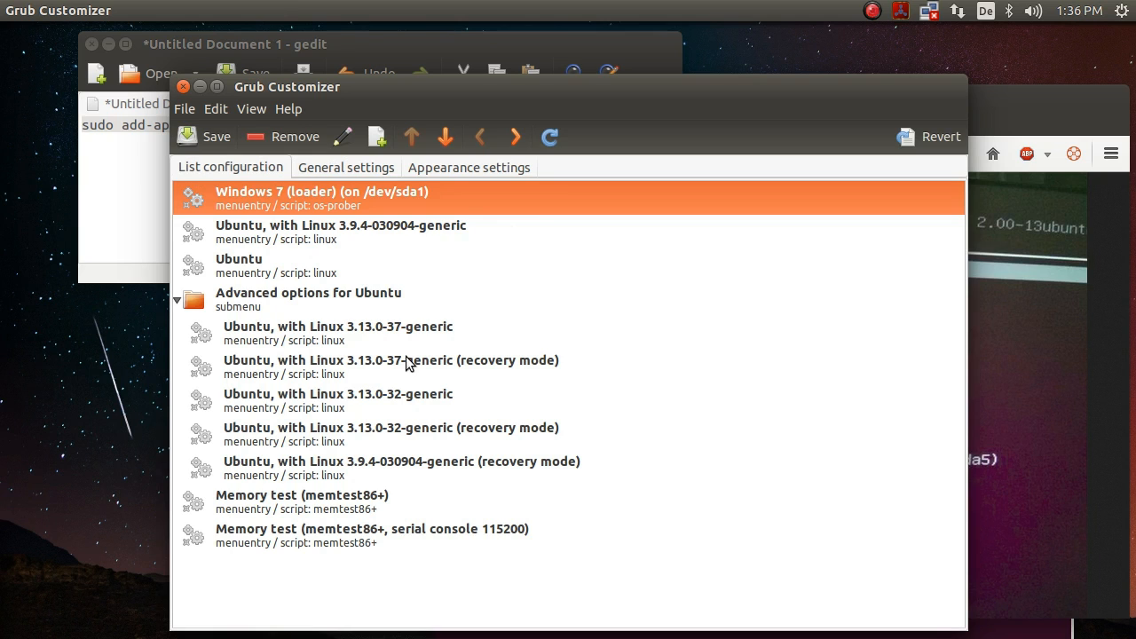
pyautogui.click(445, 134)
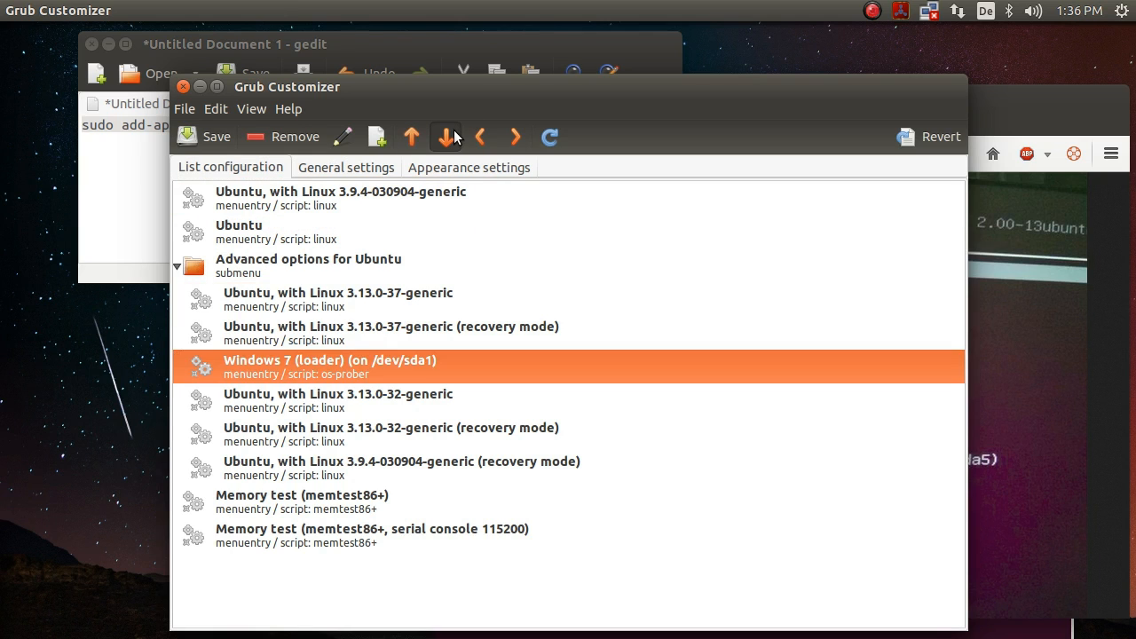
# Move Windows 7 to the list bottom, remove both memtest86+ entries, then restore them below it.
pyautogui.click(444, 137)
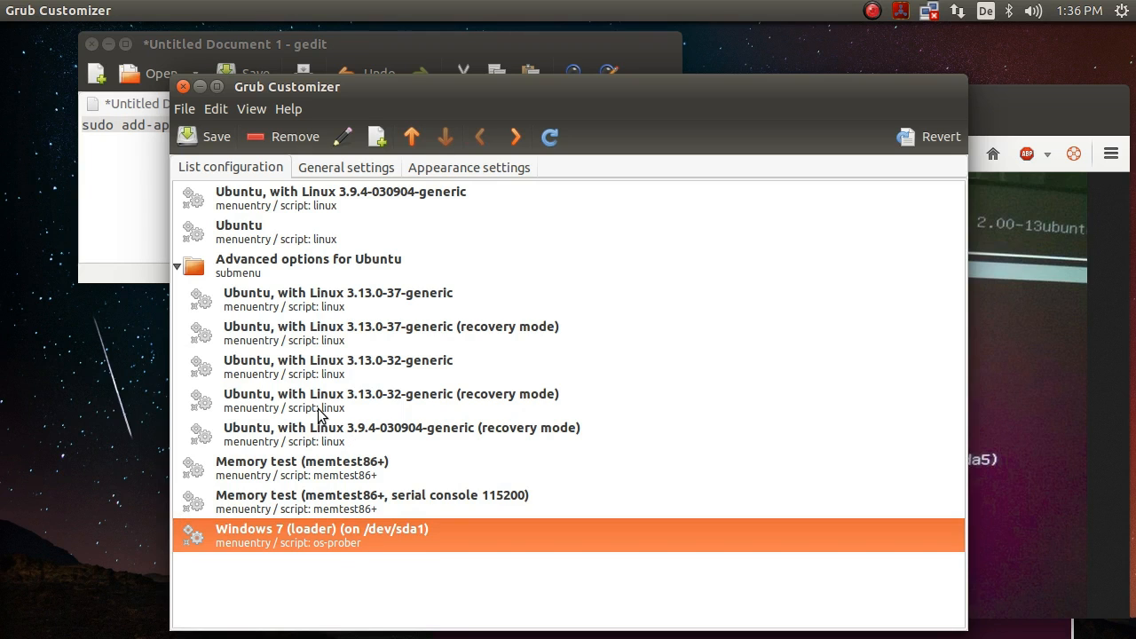
pyautogui.moveTo(343, 464)
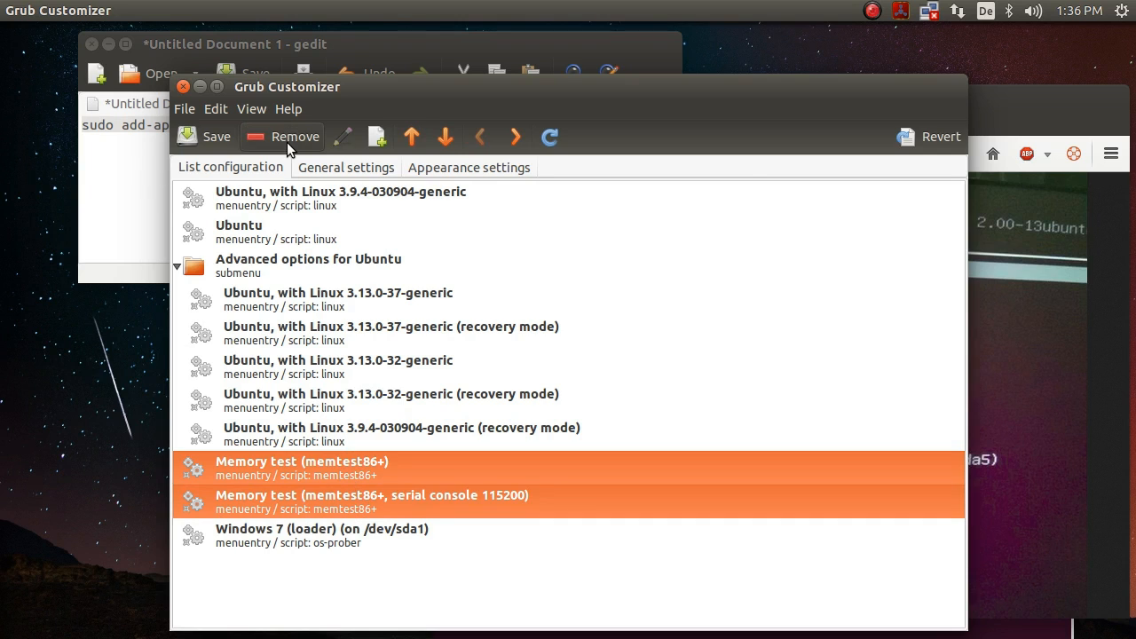
pyautogui.click(294, 135)
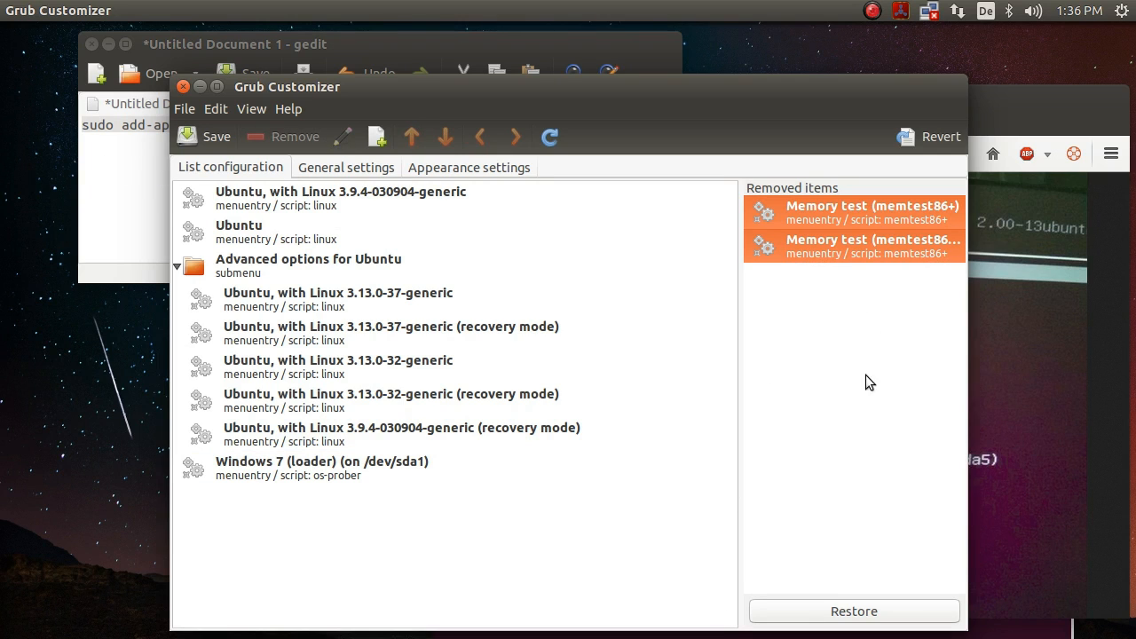
pyautogui.click(853, 610)
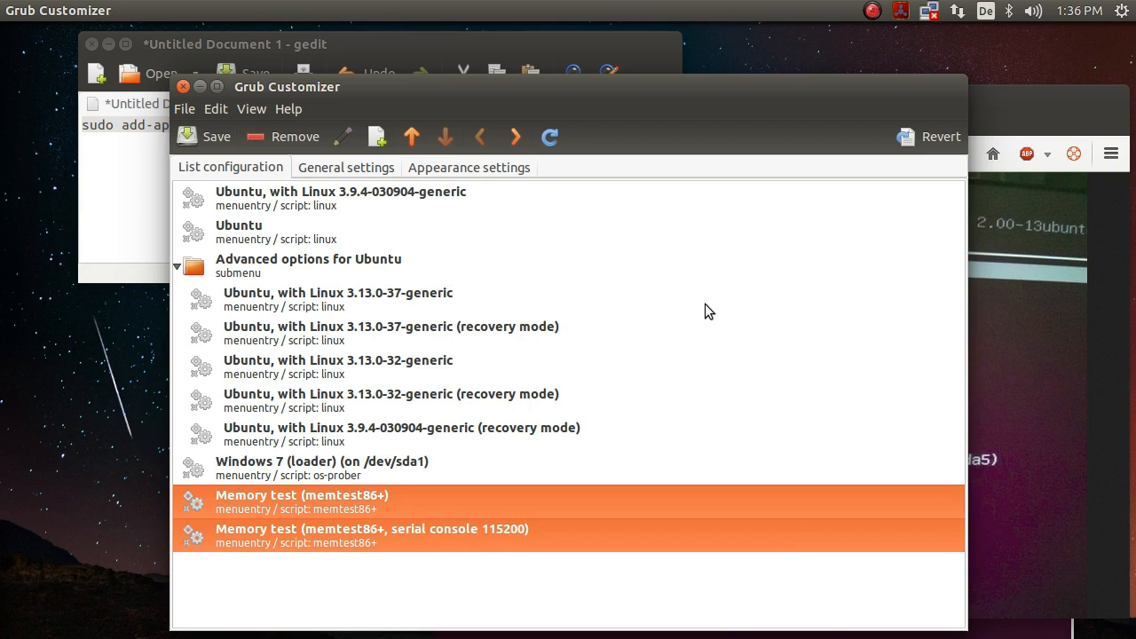
pyautogui.click(372, 399)
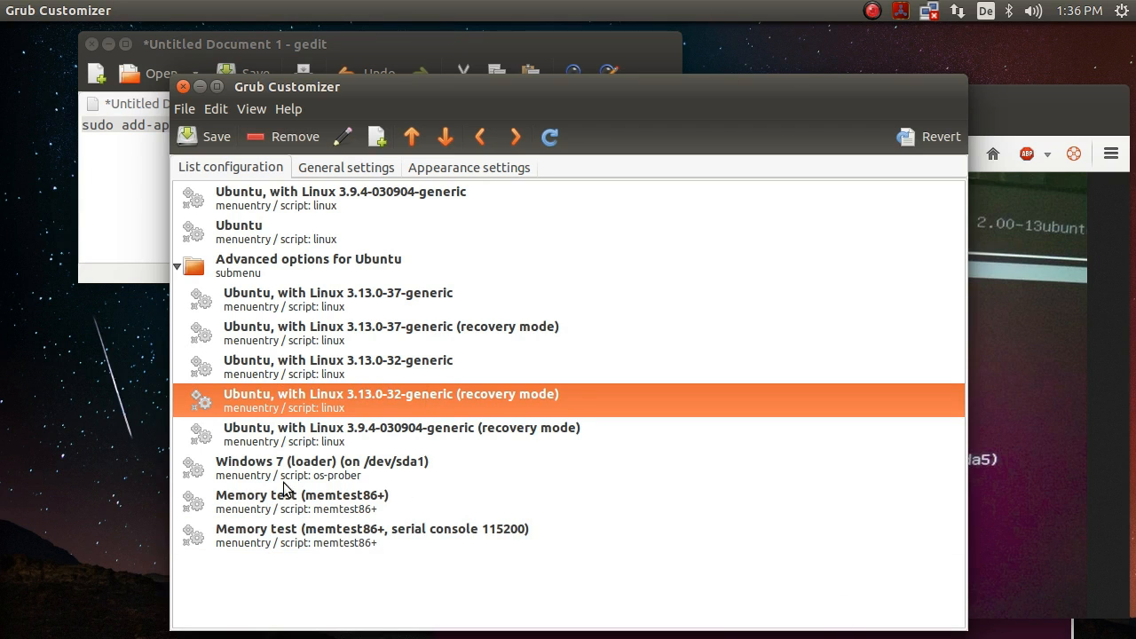
pyautogui.click(301, 500)
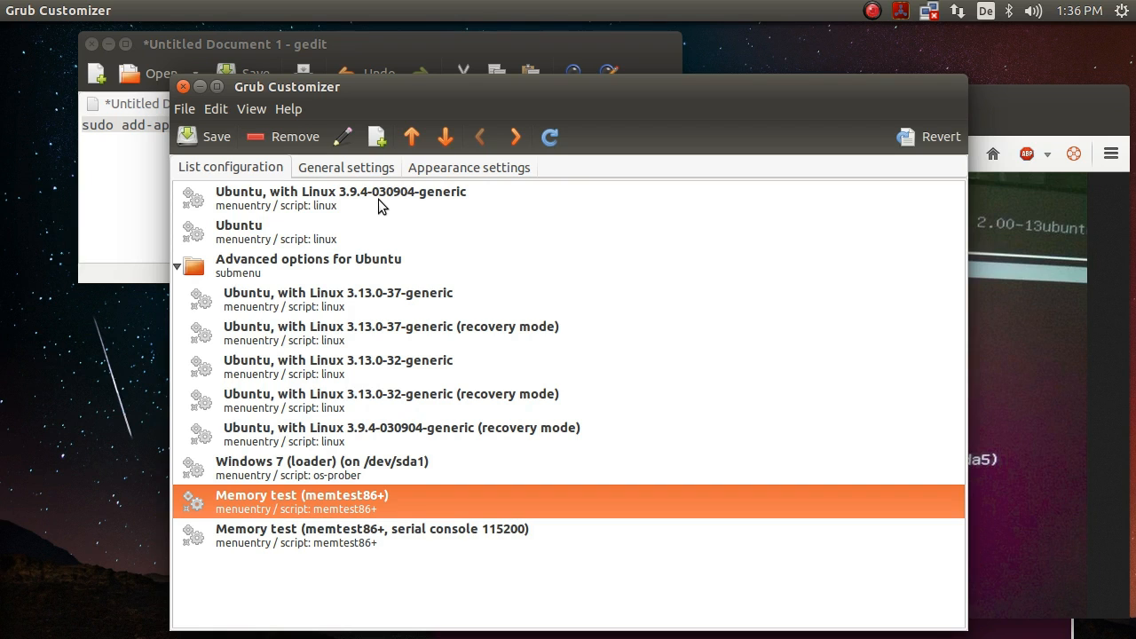
pyautogui.moveTo(366, 231)
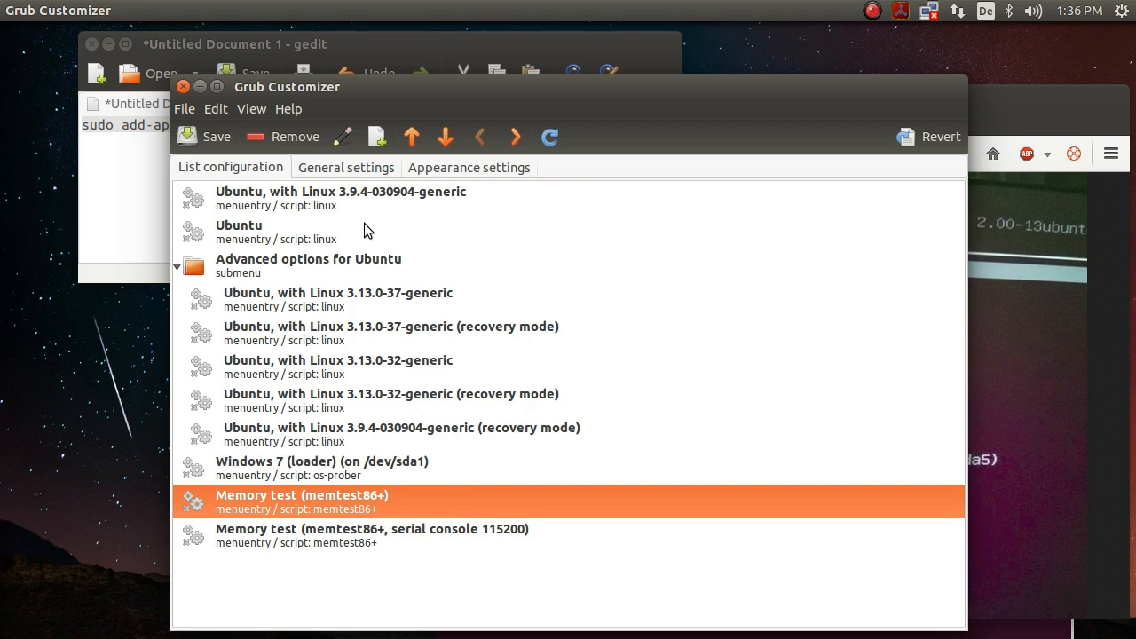
# Show General settings with default Entry 1 and the 10-second boot timeout.
pyautogui.click(344, 167)
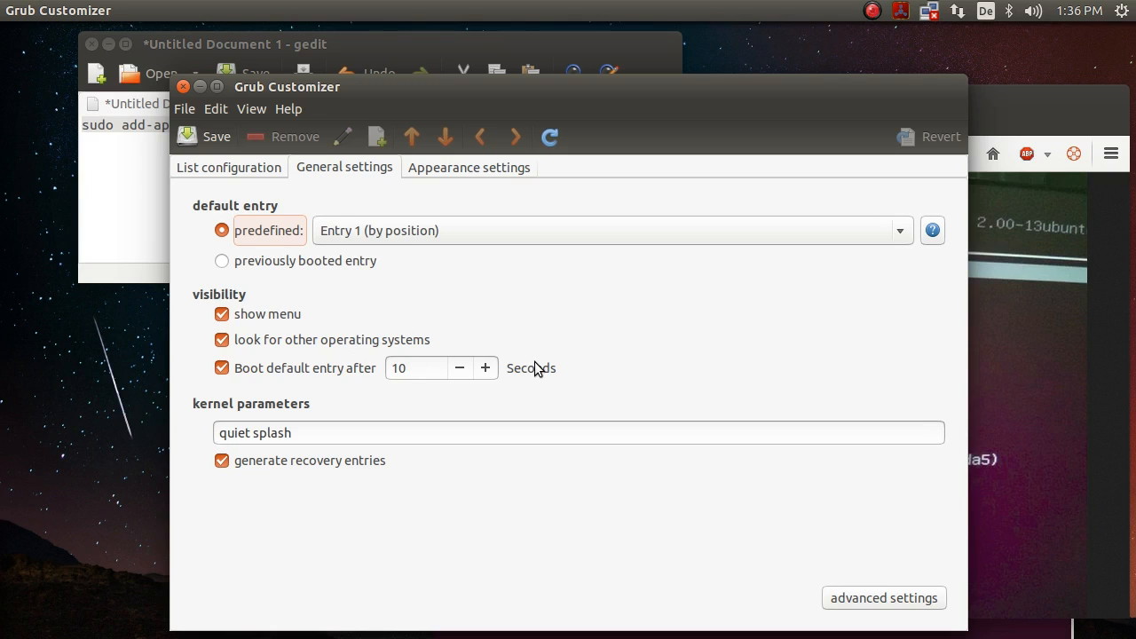
pyautogui.moveTo(584, 392)
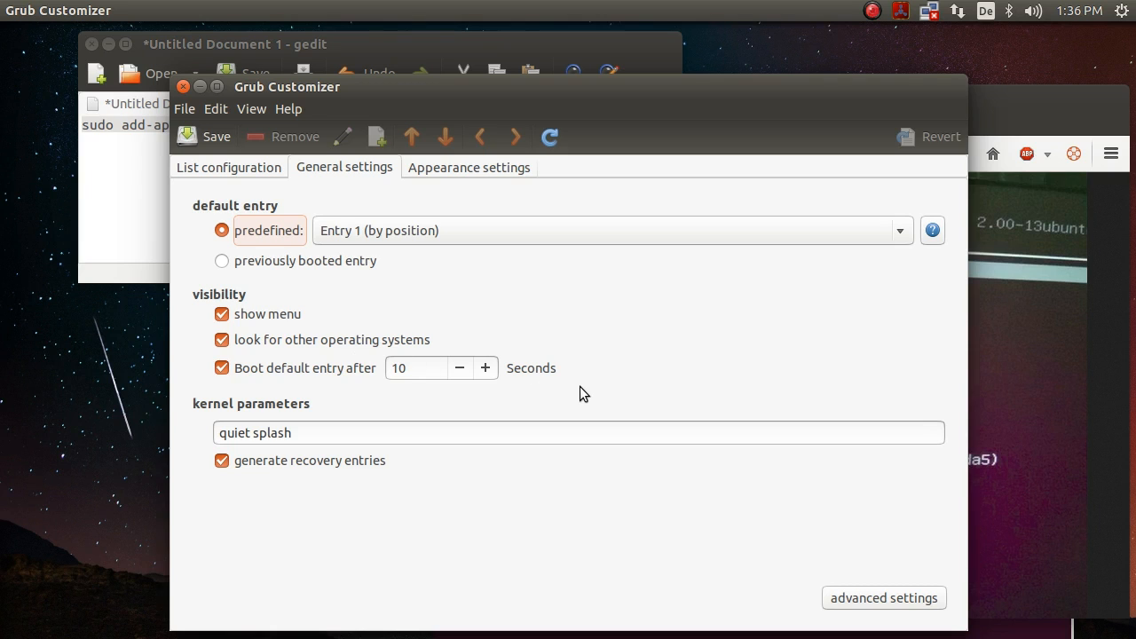
pyautogui.moveTo(330, 346)
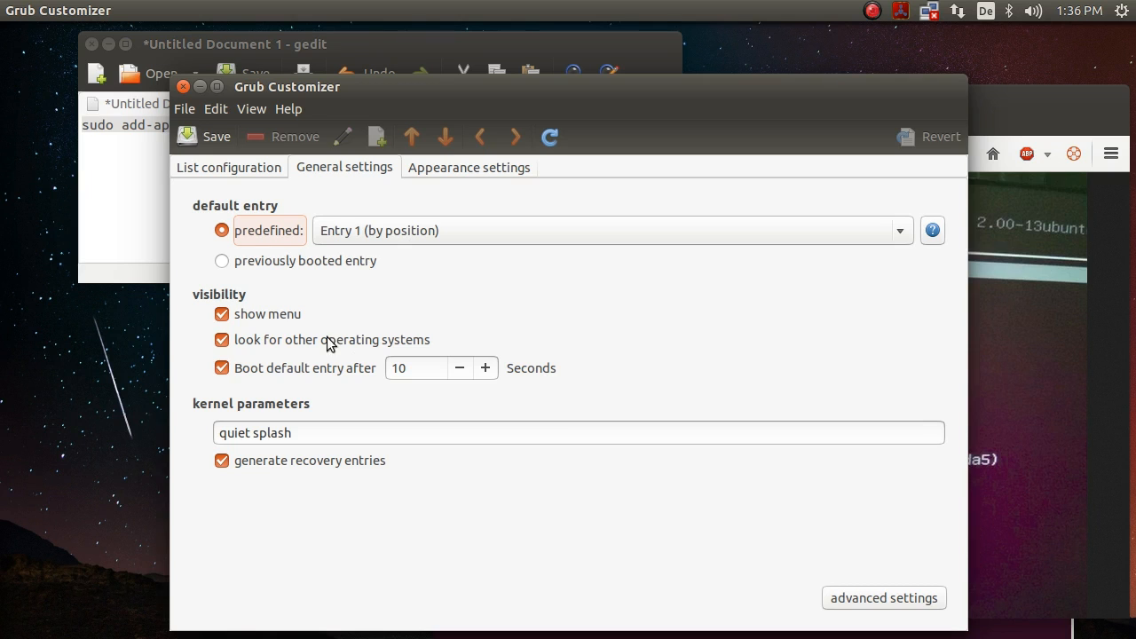
pyautogui.moveTo(383, 518)
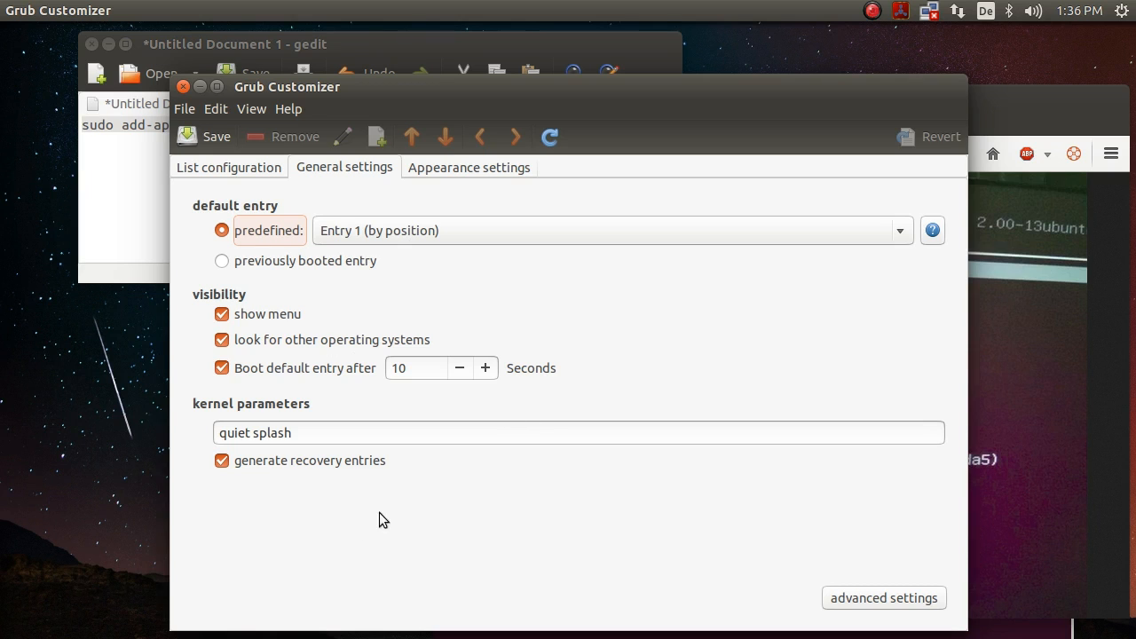
pyautogui.moveTo(370, 504)
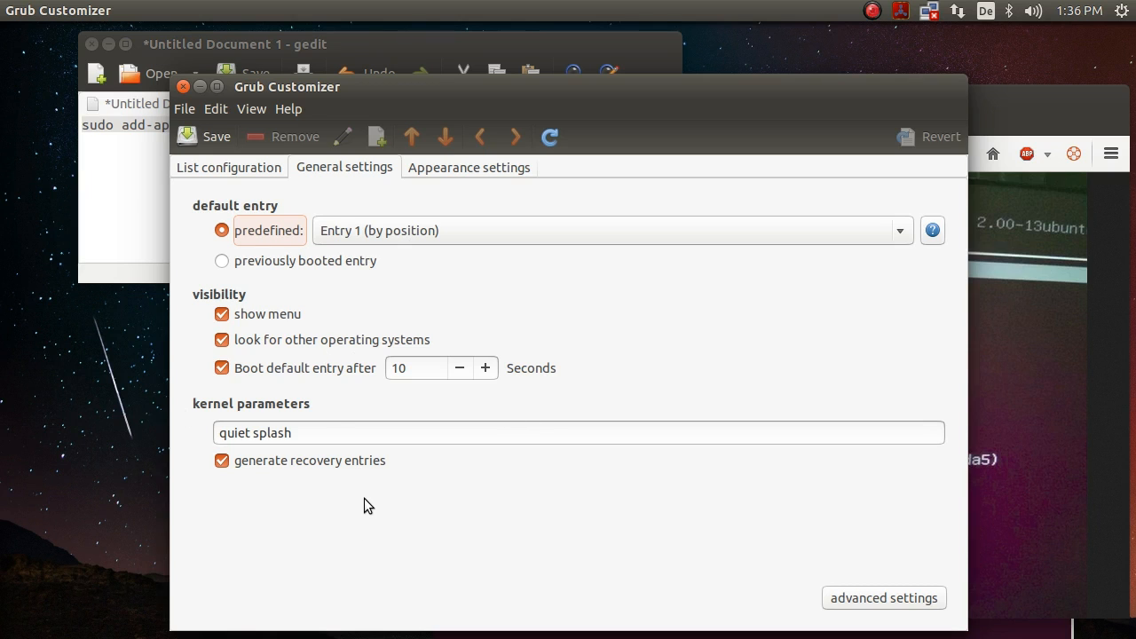
pyautogui.moveTo(373, 511)
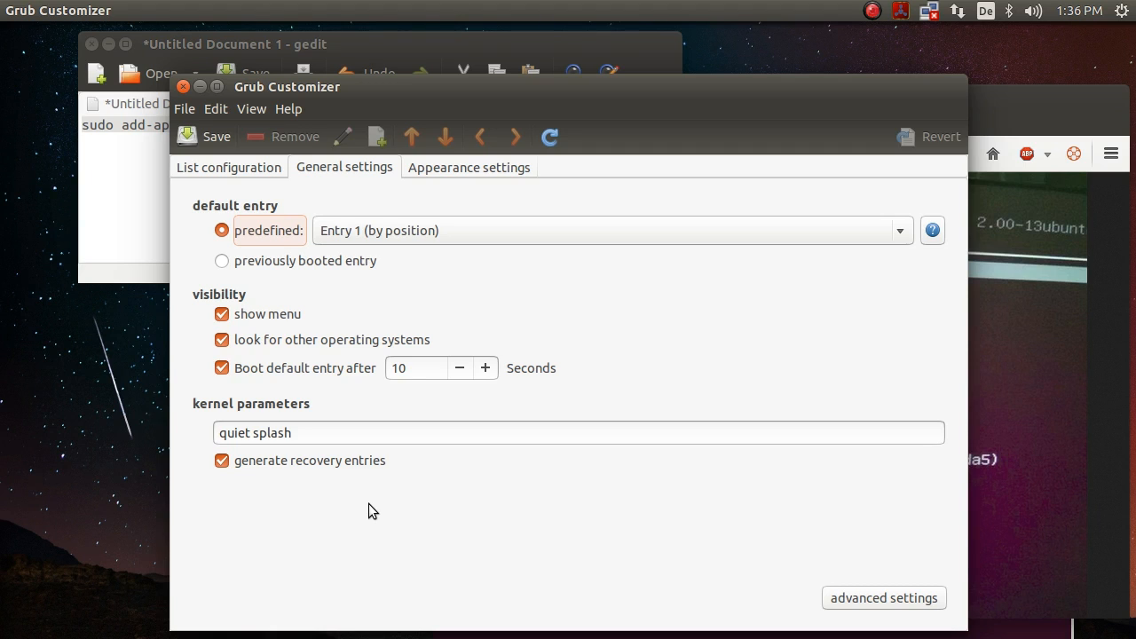
pyautogui.moveTo(373, 468)
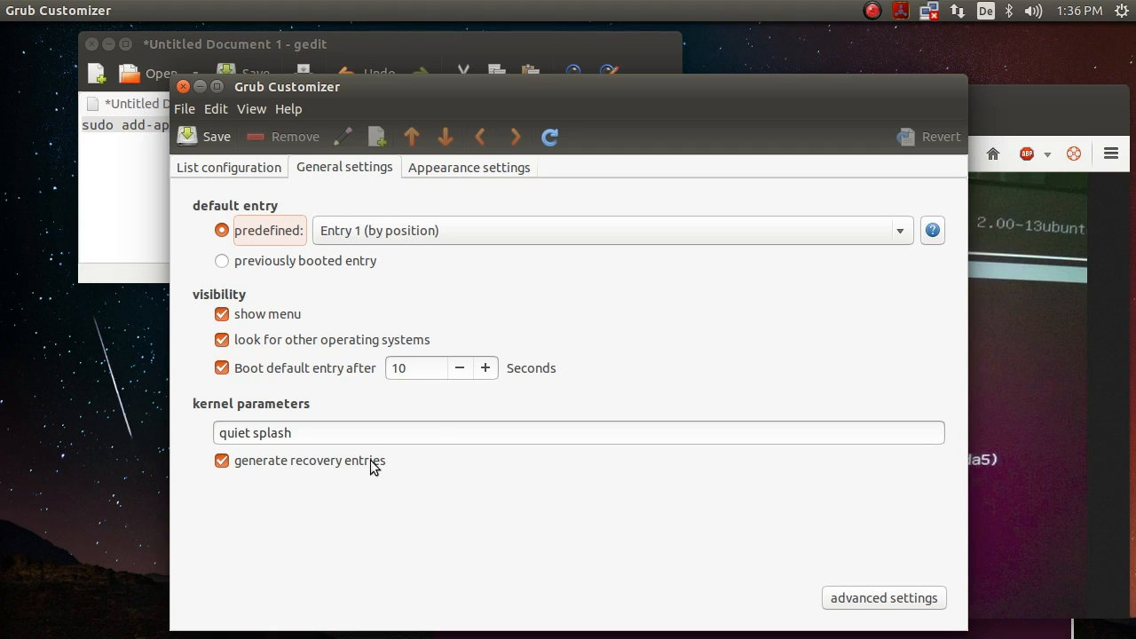